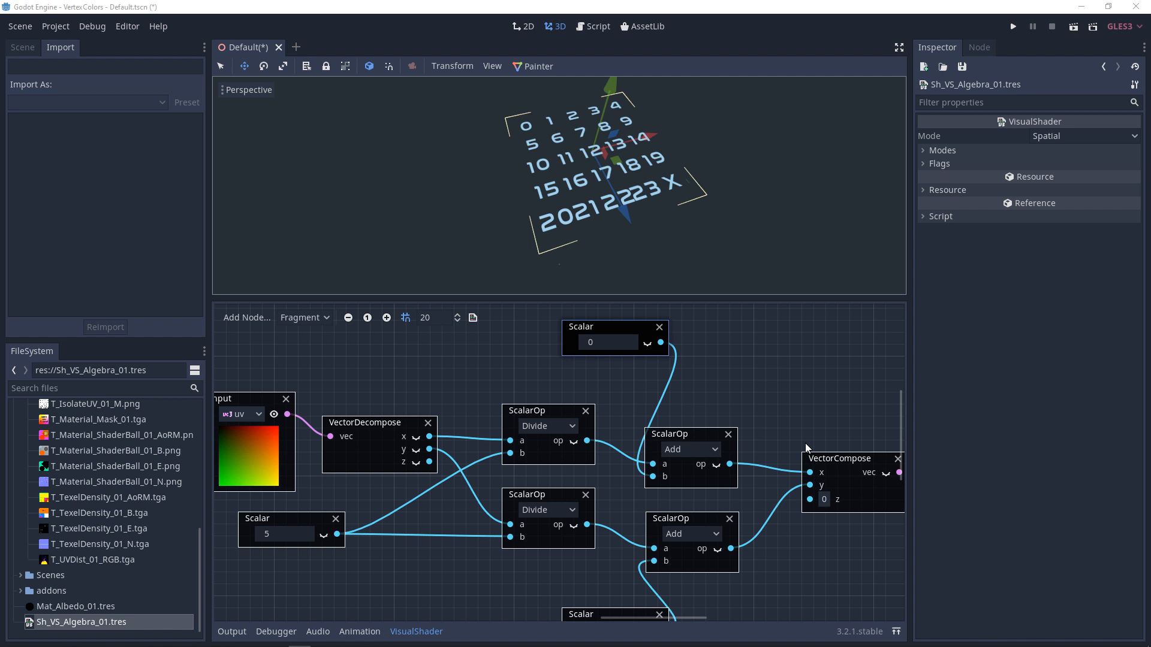
pyautogui.moveTo(750, 404)
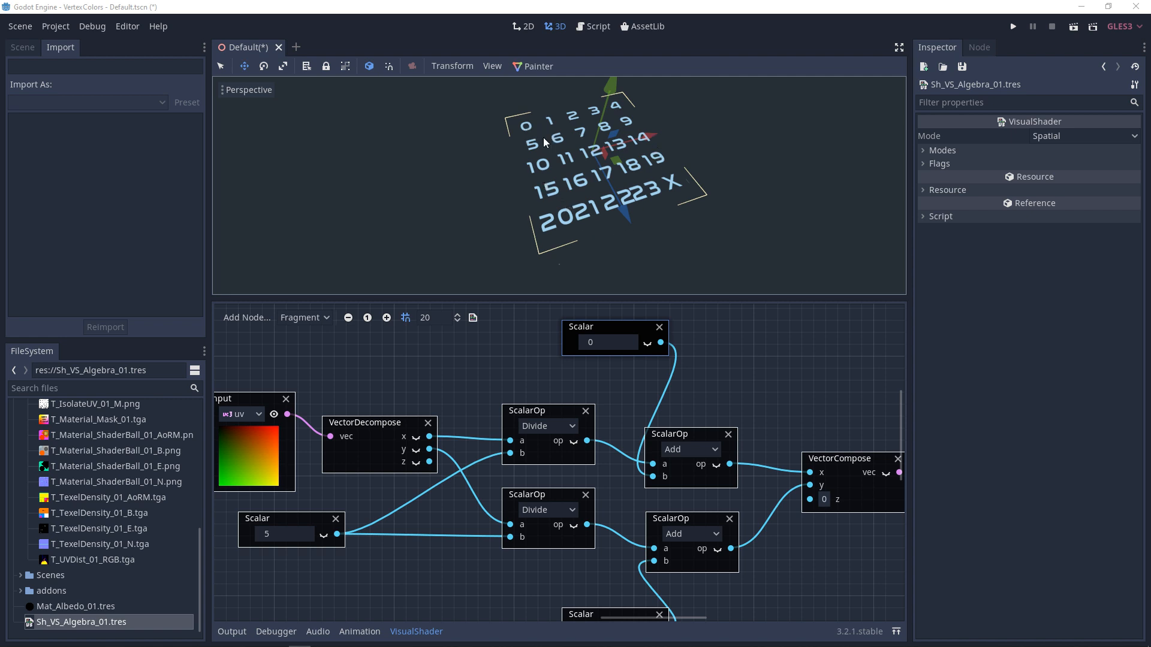
pyautogui.moveTo(534, 150)
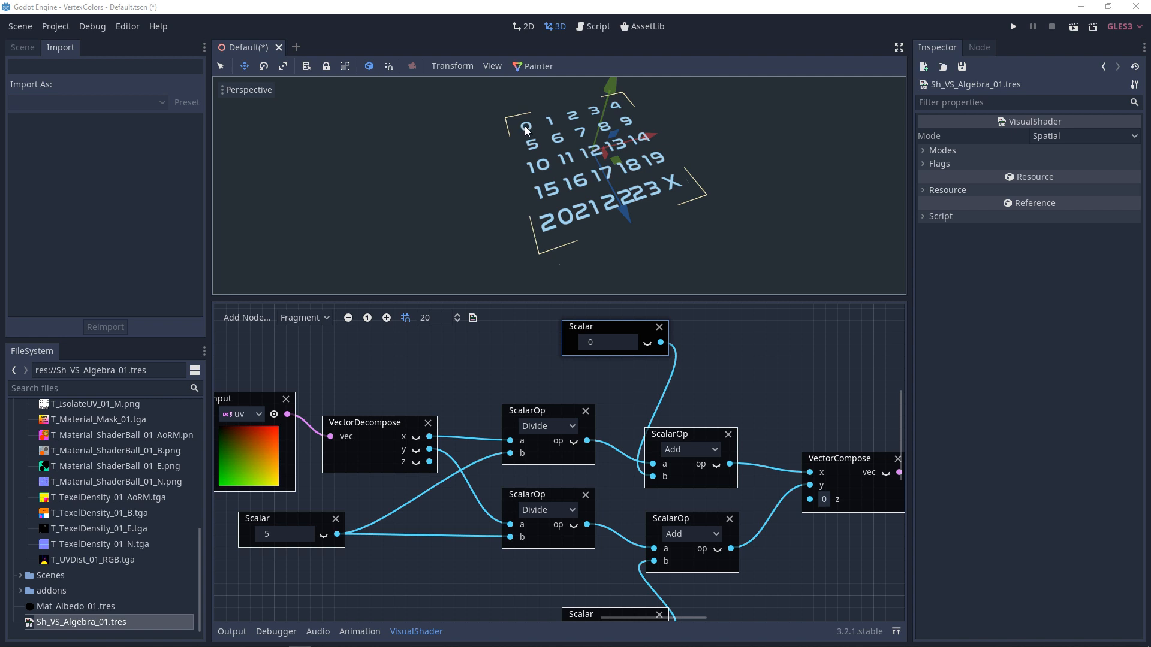
pyautogui.moveTo(536, 147)
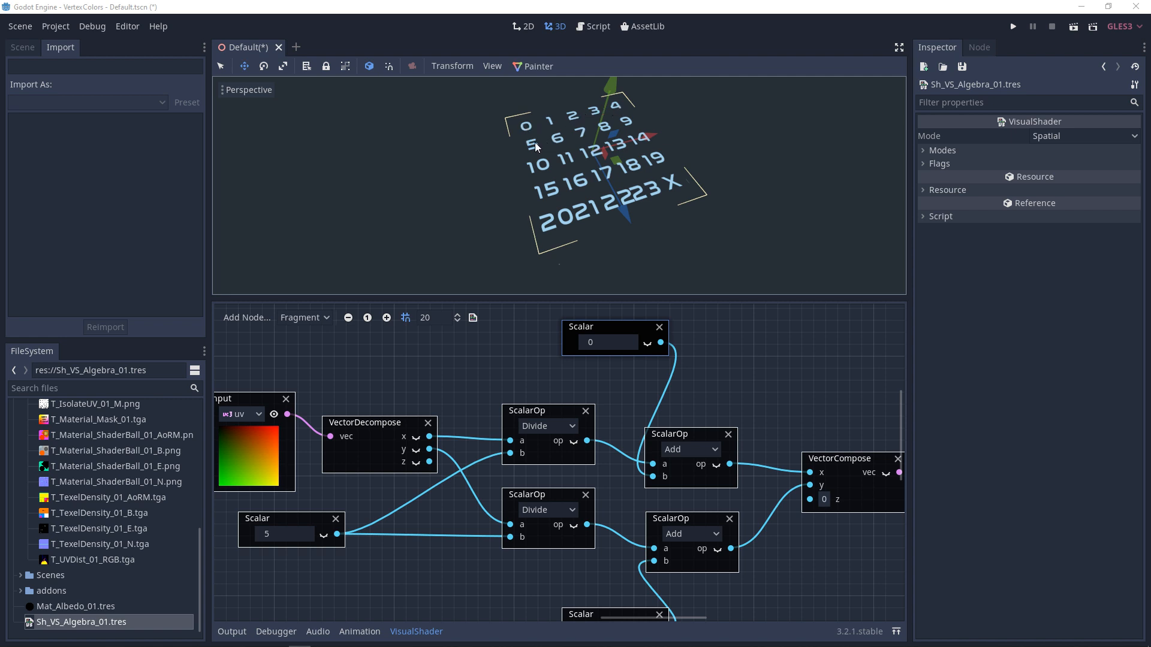
pyautogui.moveTo(591, 190)
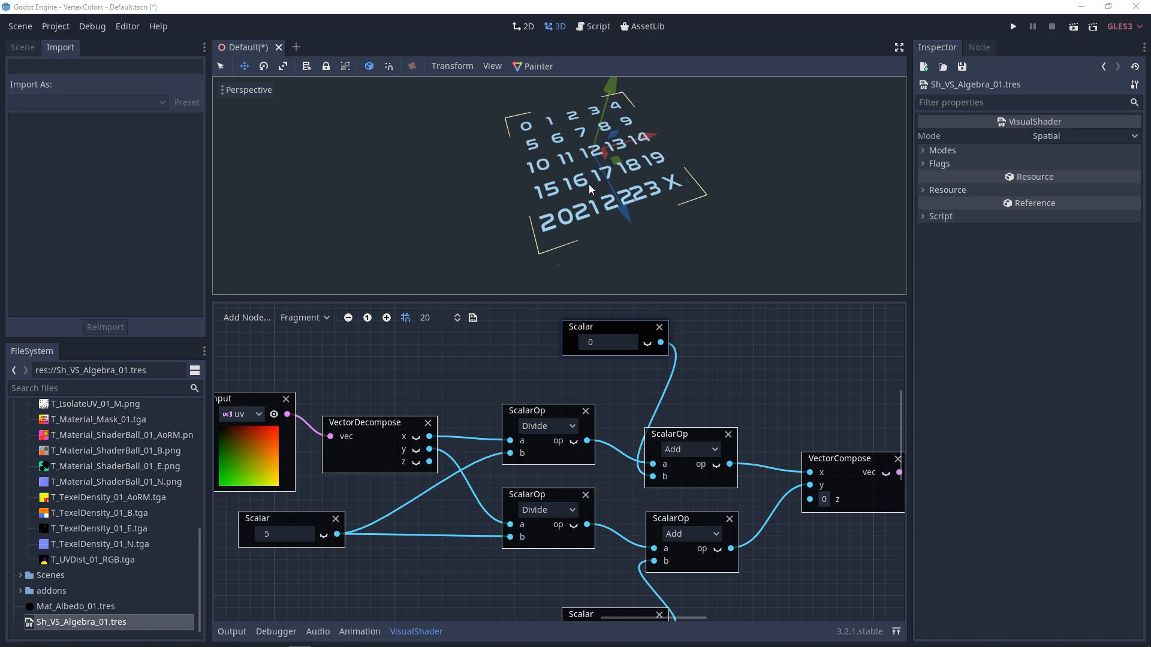
pyautogui.moveTo(428, 492)
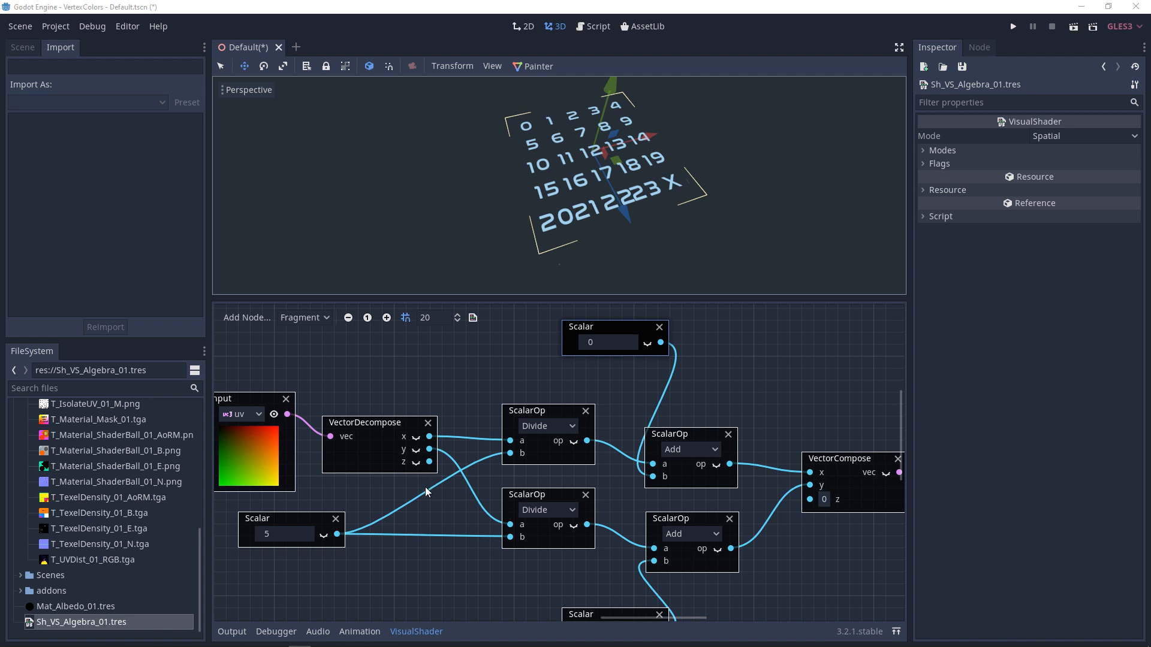
pyautogui.moveTo(389, 449)
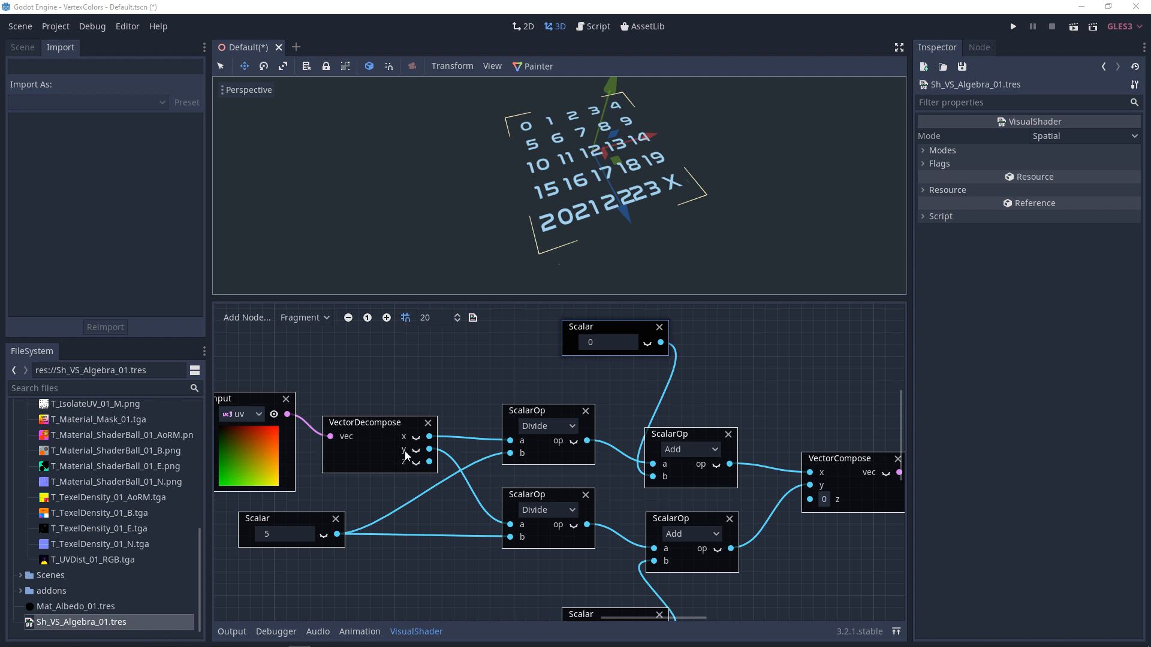
pyautogui.moveTo(527, 459)
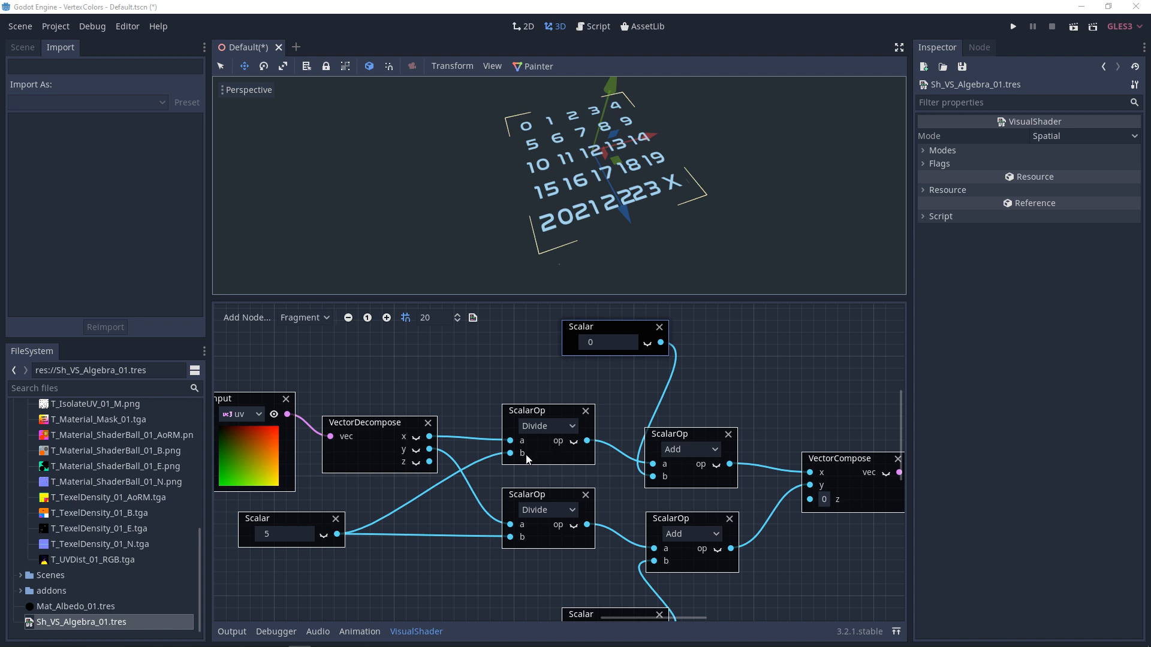
pyautogui.moveTo(579, 152)
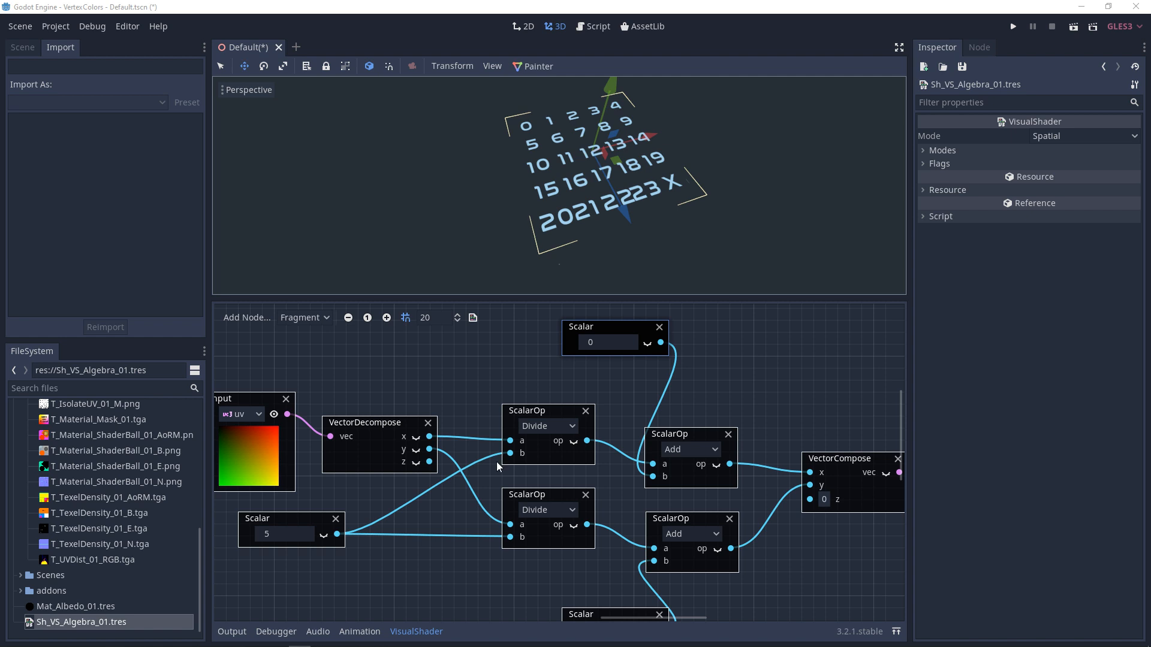
pyautogui.moveTo(669, 435)
pyautogui.write('.593')
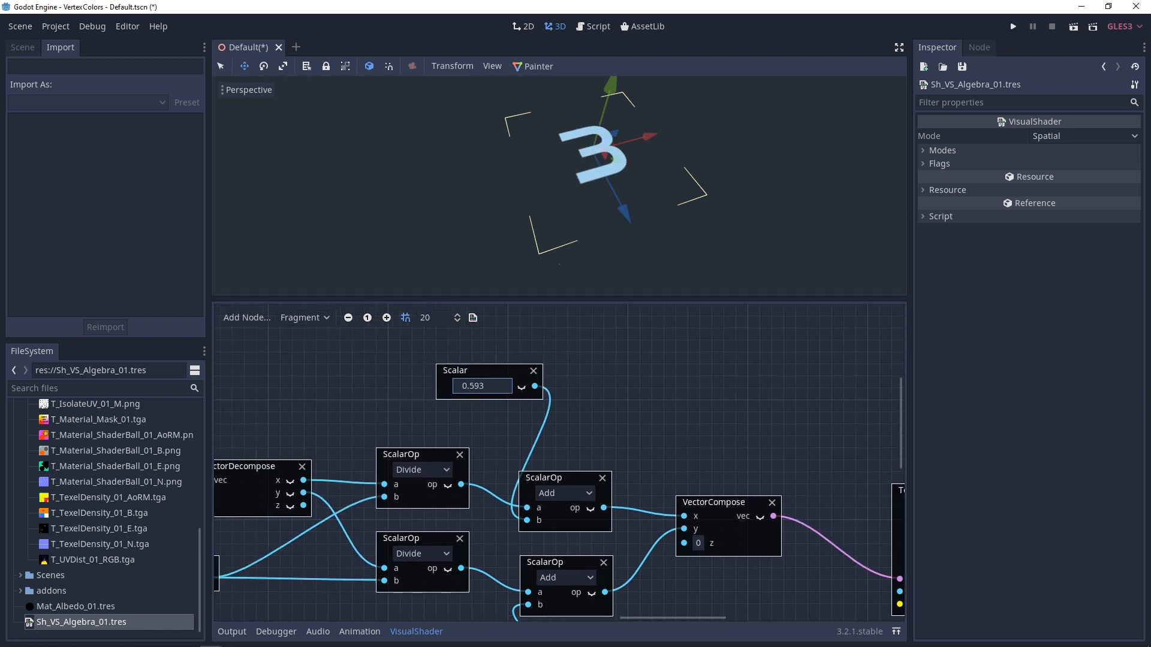
# - Preview atlas cells with offsets 0, 0.733 and 0, then set the horizontal-offset scalar to 1
pyautogui.write('0.181')
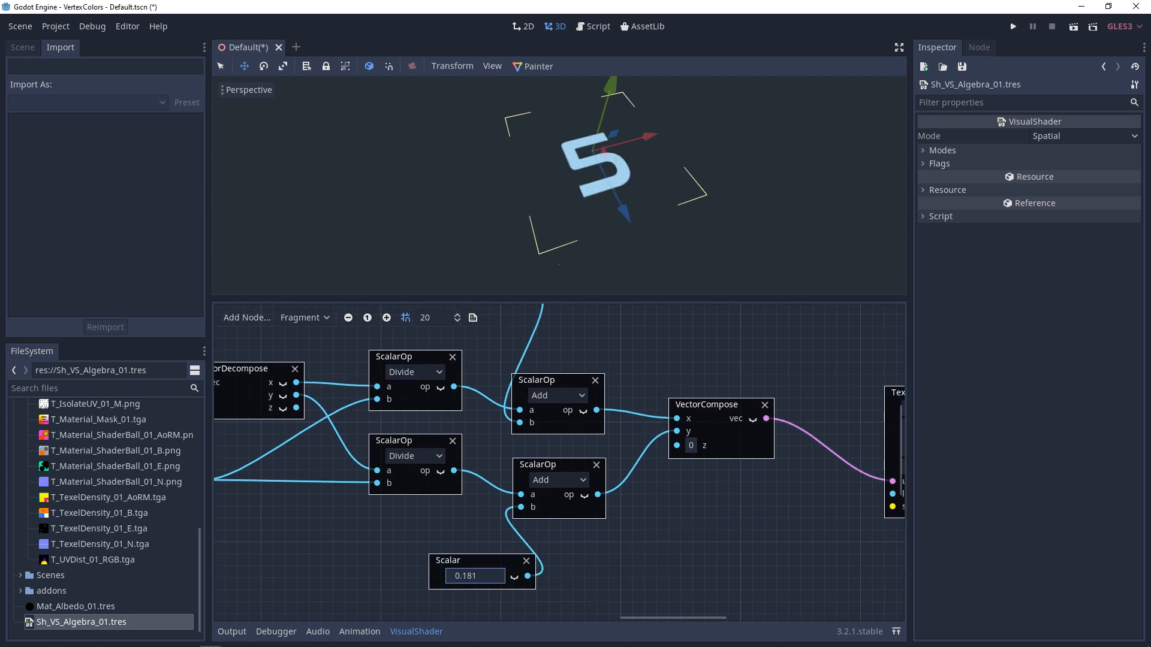
pyautogui.write('0.733')
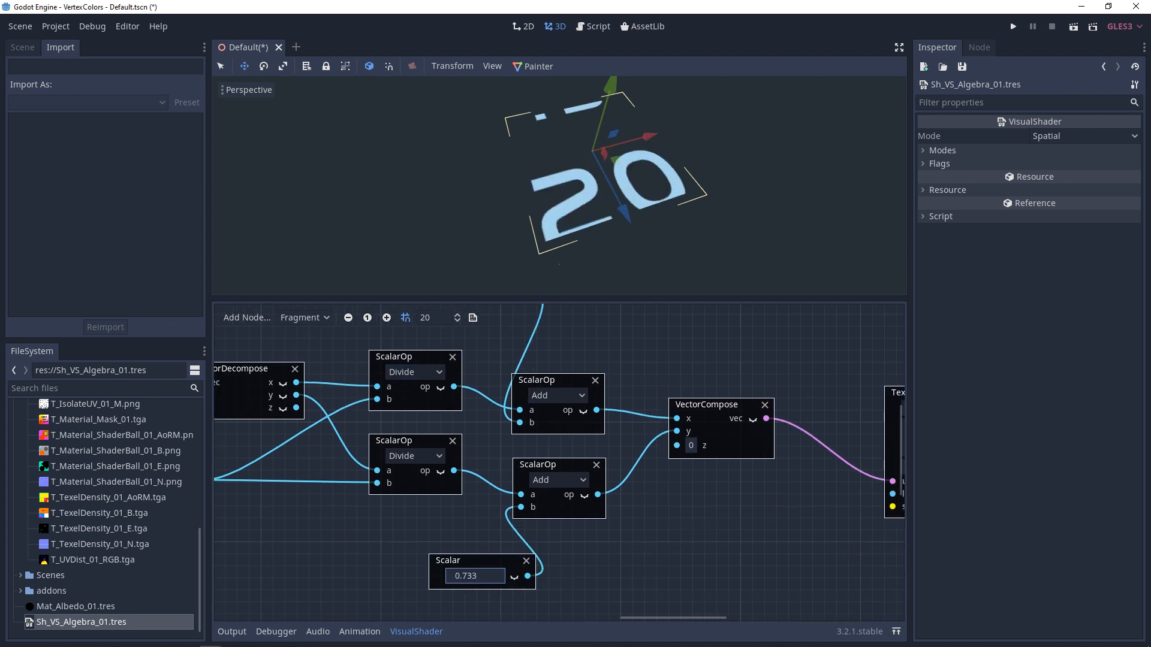
pyautogui.write('0')
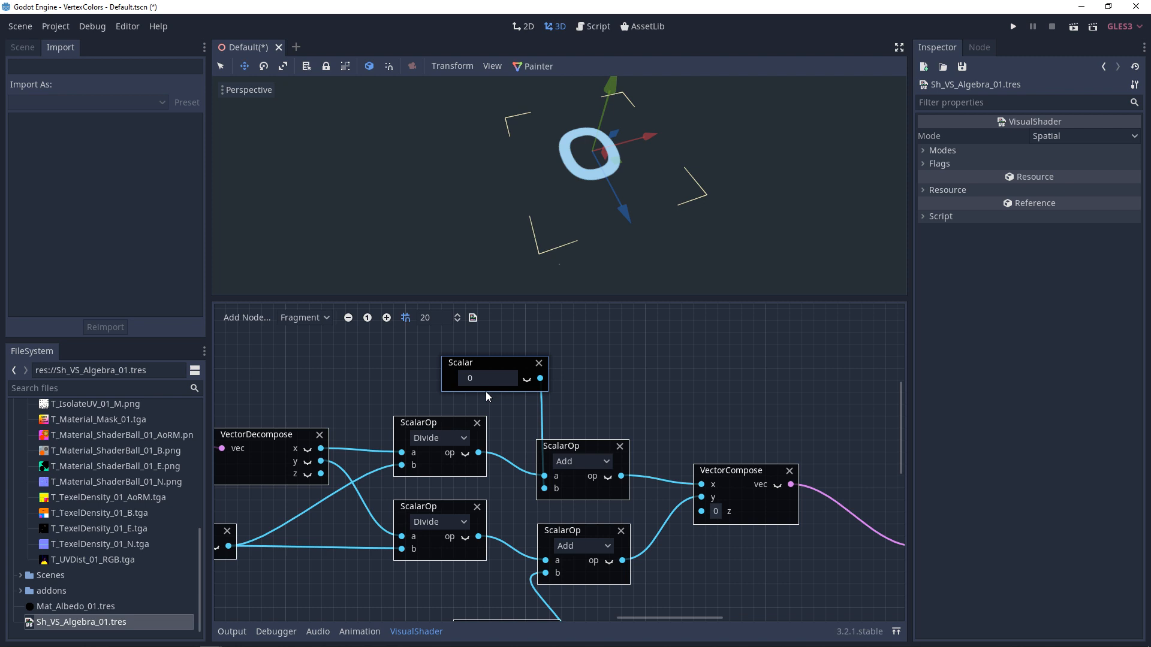
pyautogui.click(487, 378)
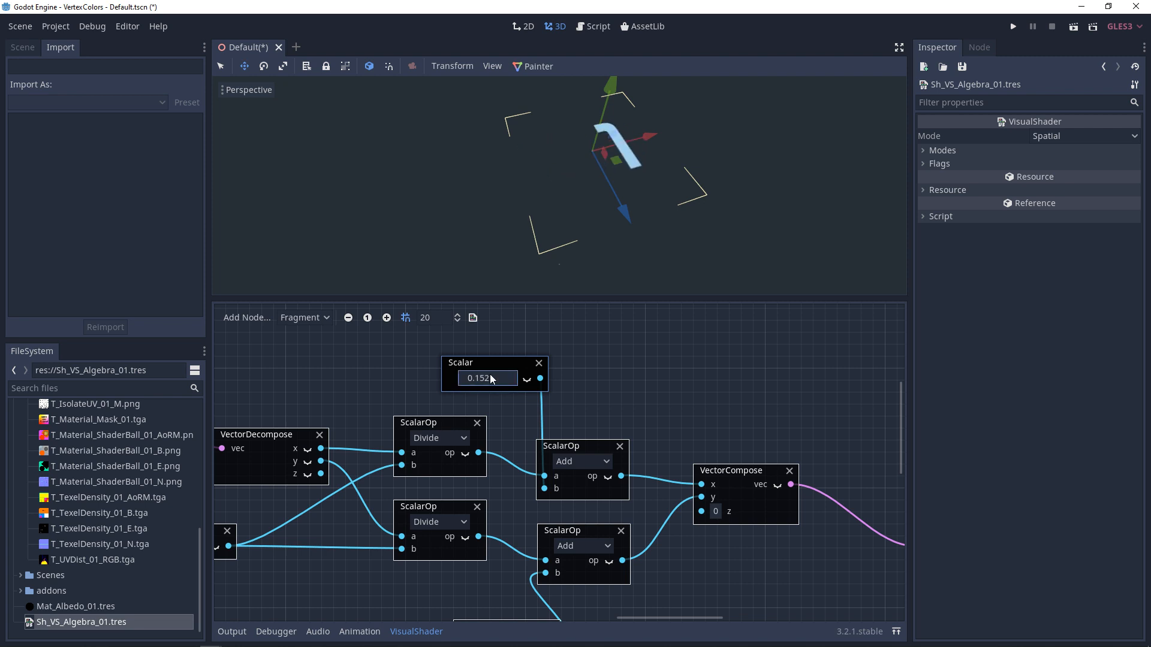
pyautogui.write('1')
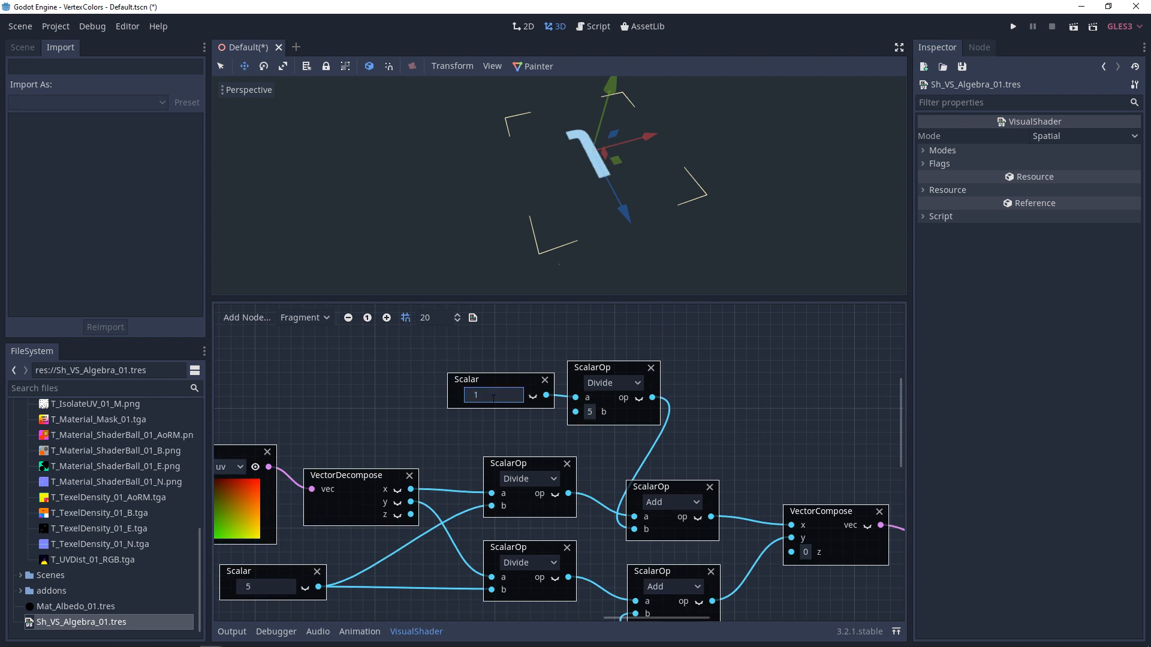
# - Cycle the frame index through 2, 3, 4, 5, 0.021, 0.371, 0 and 2, ending at 0
pyautogui.write('2')
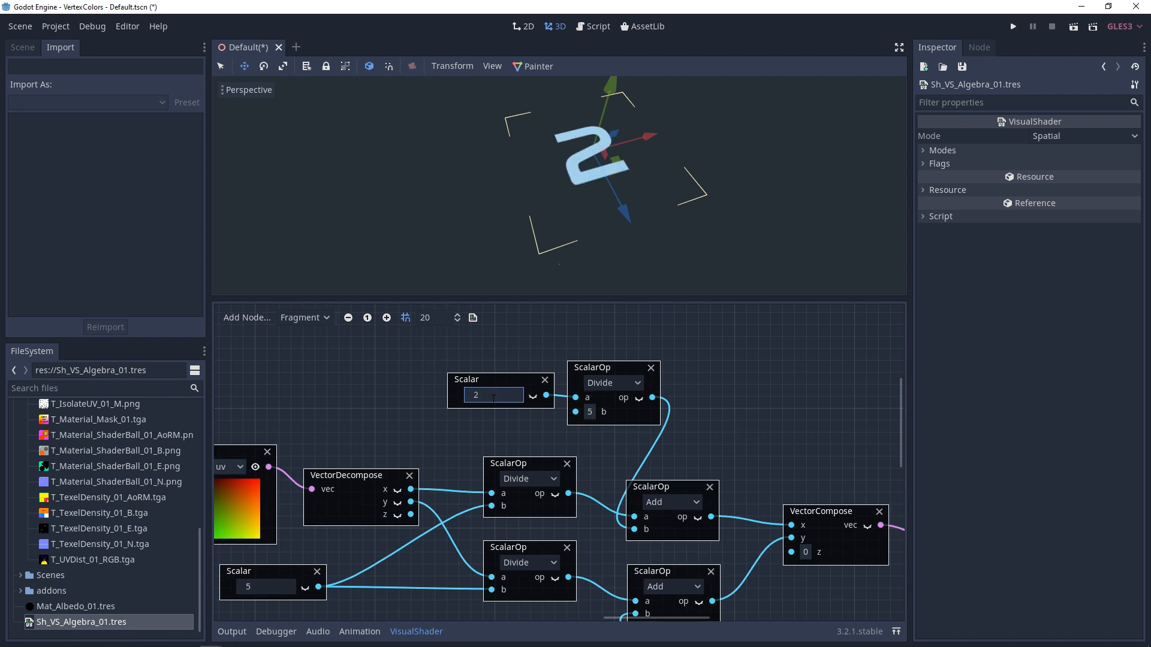
pyautogui.write('3')
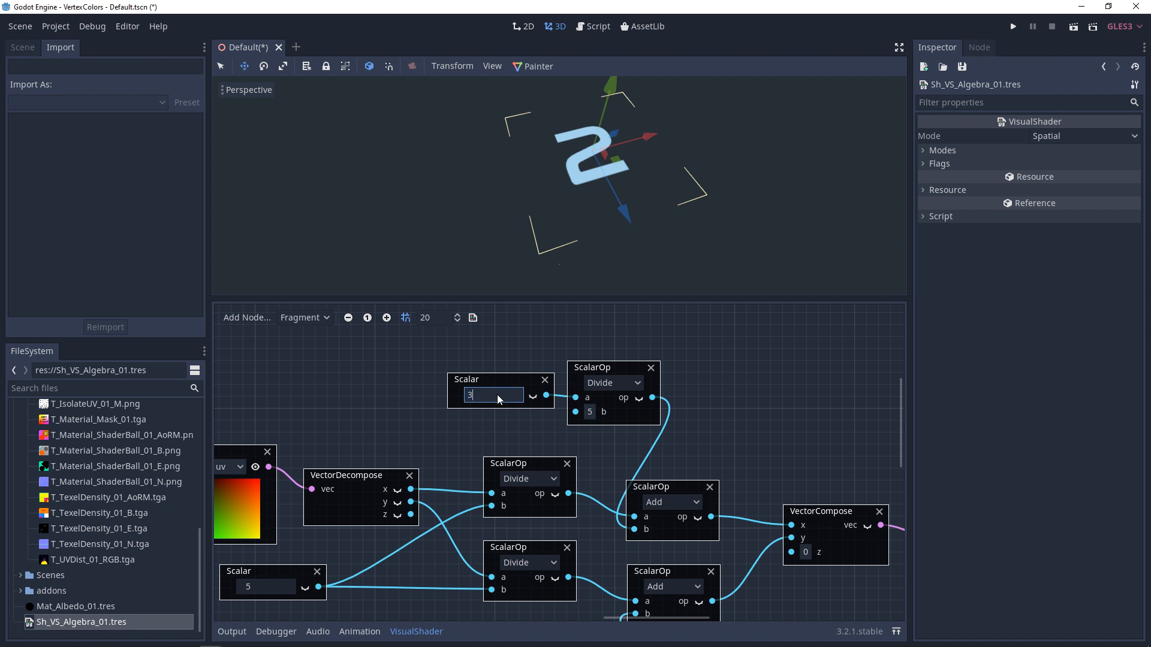
pyautogui.write('4')
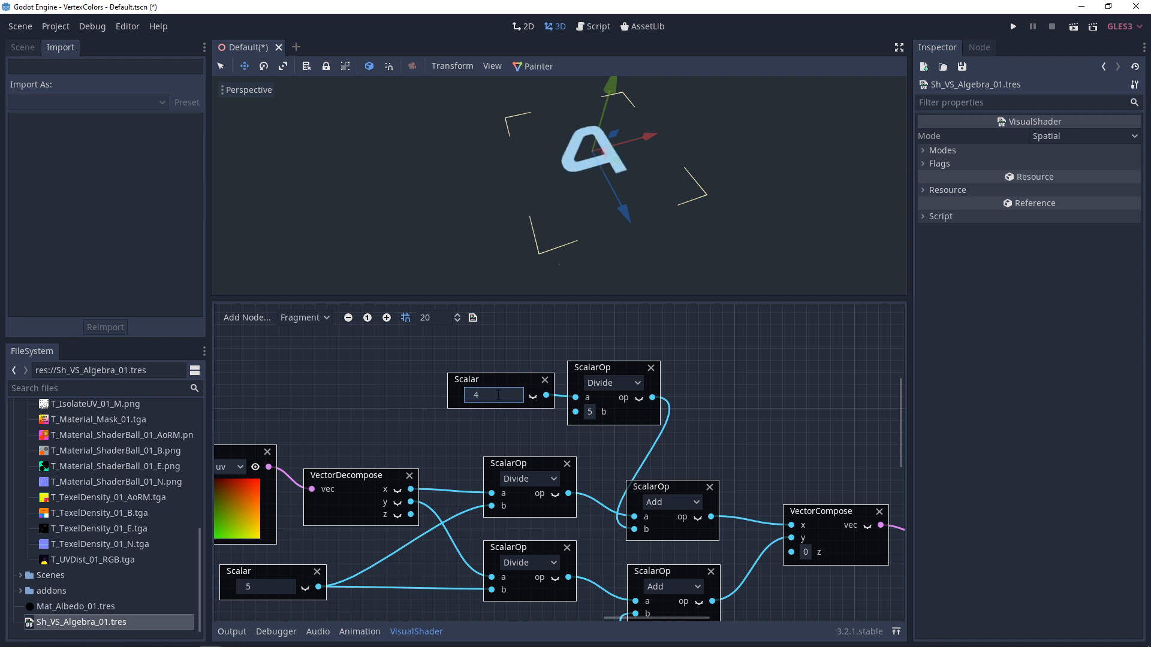
pyautogui.write('5')
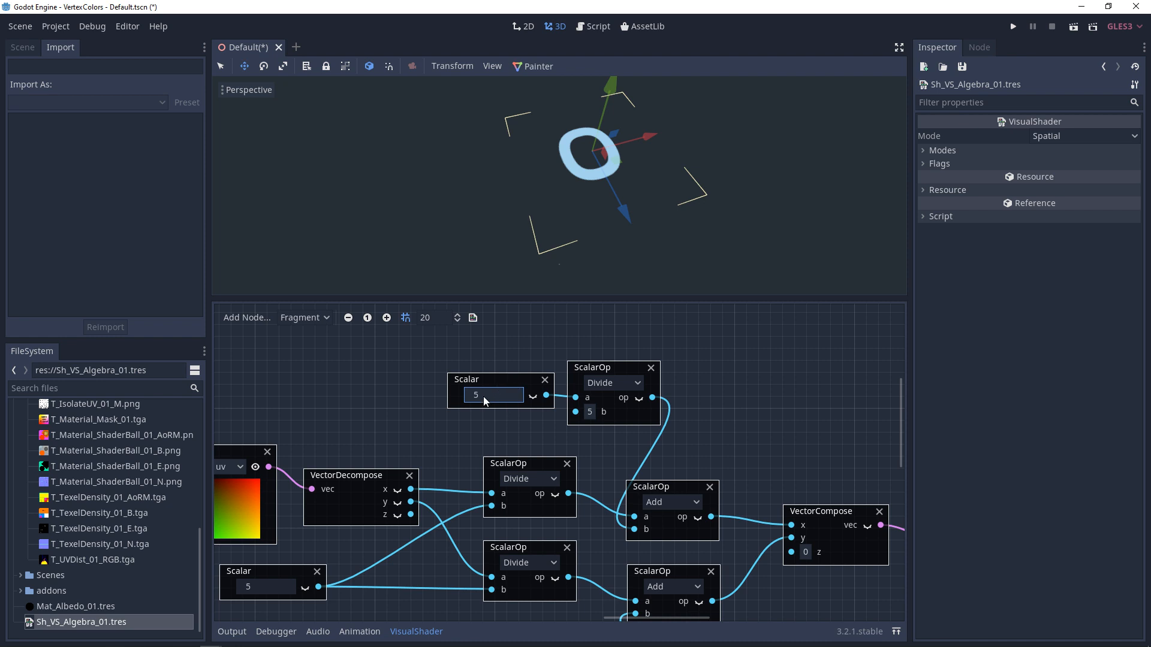
pyautogui.write('0.021')
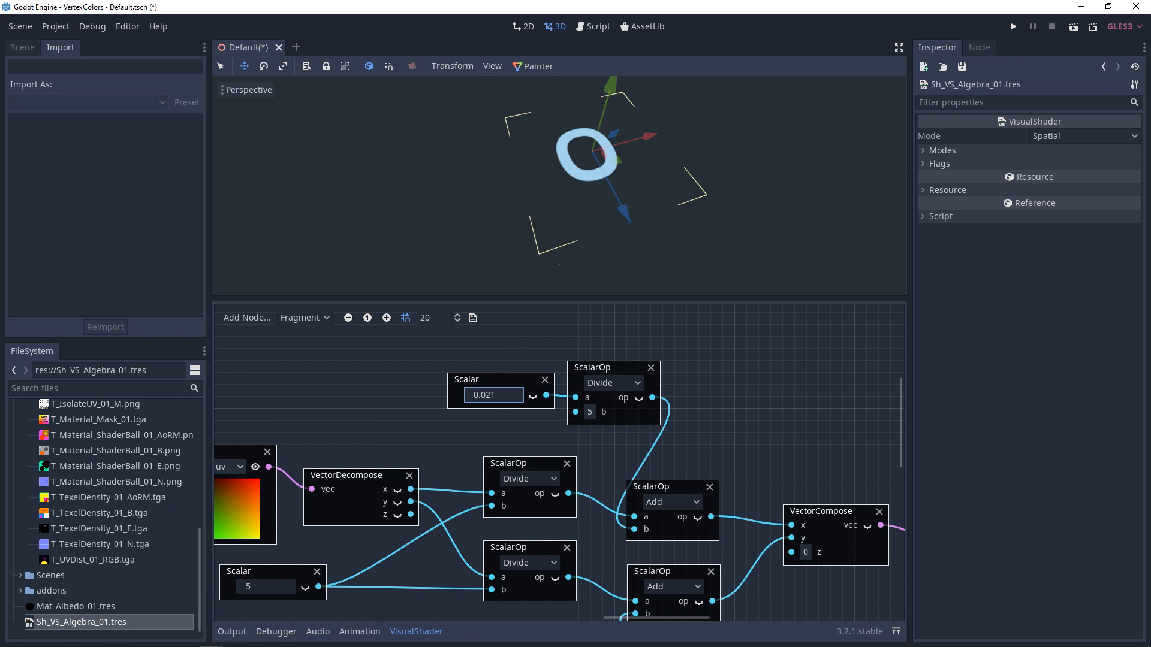
pyautogui.write('0.371')
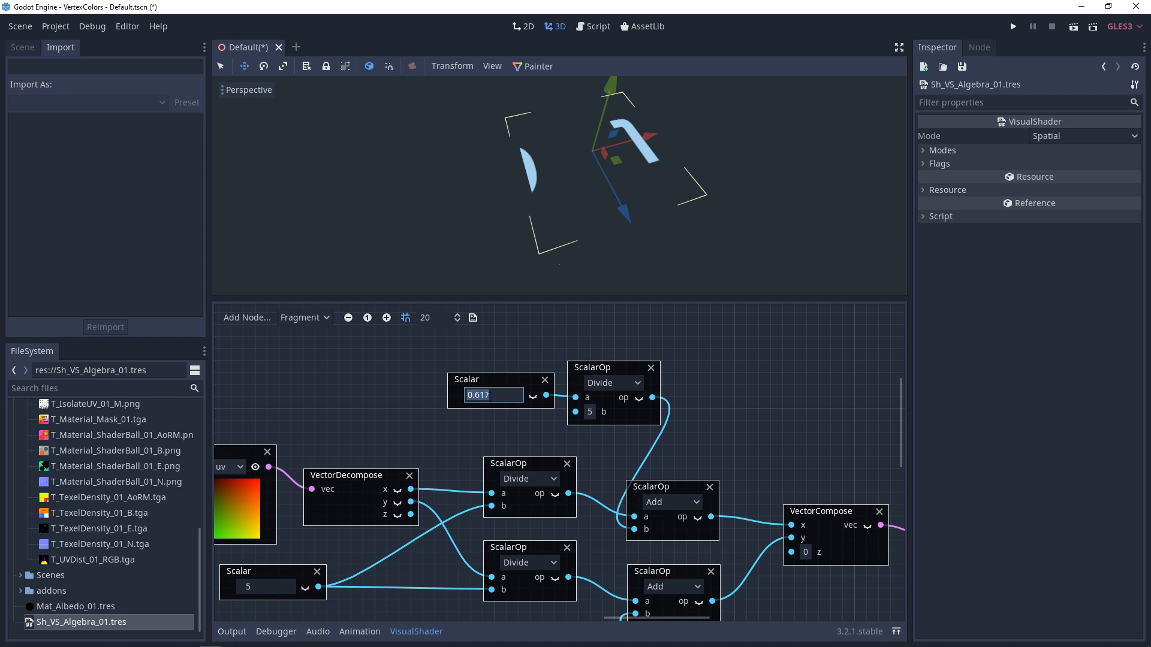
pyautogui.write('0')
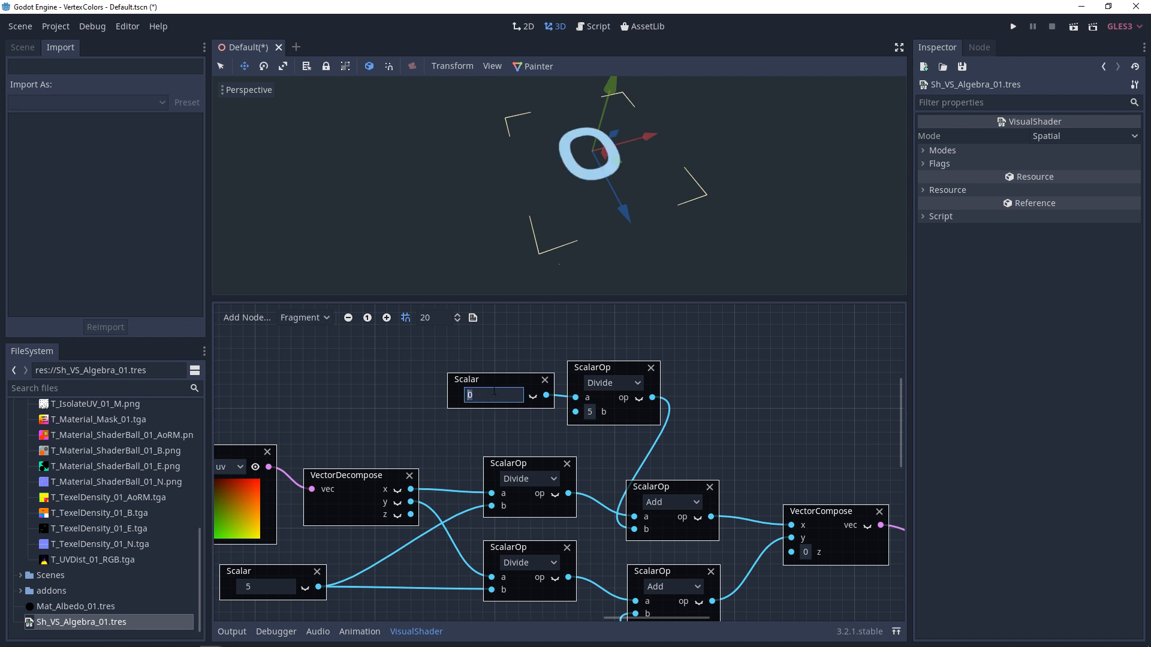
pyautogui.write('2')
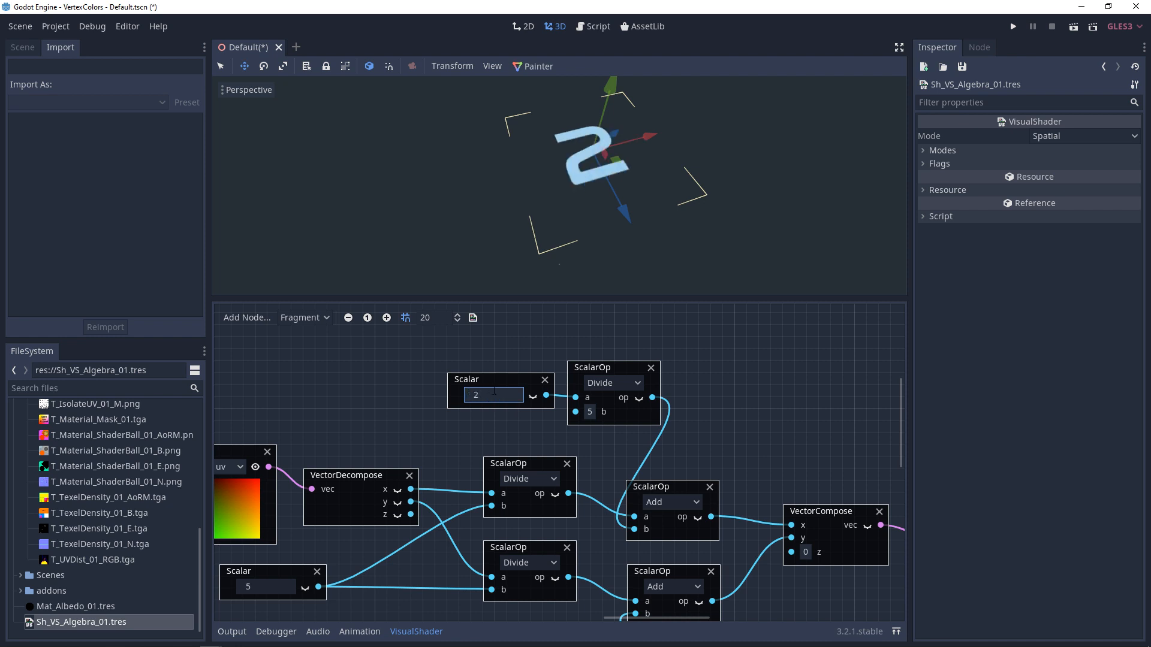
pyautogui.write('0')
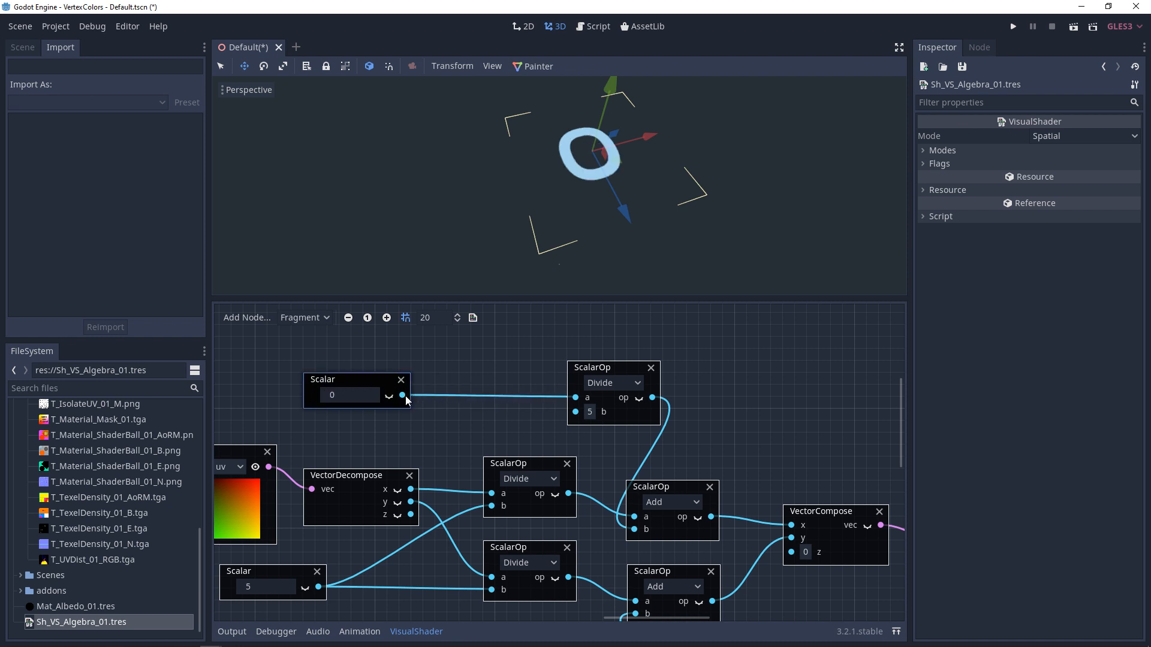
# - Add a Floor node, then test fractional frame indices 0.005, 0.225 and 2.458
pyautogui.write('floor')
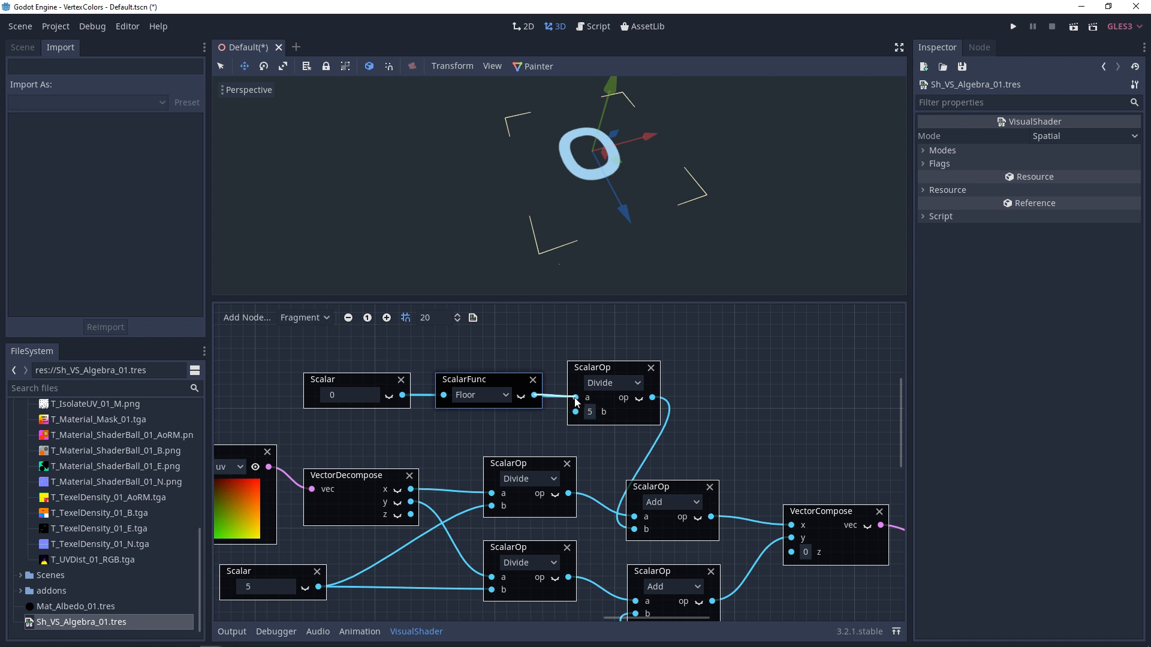
pyautogui.write('0.005')
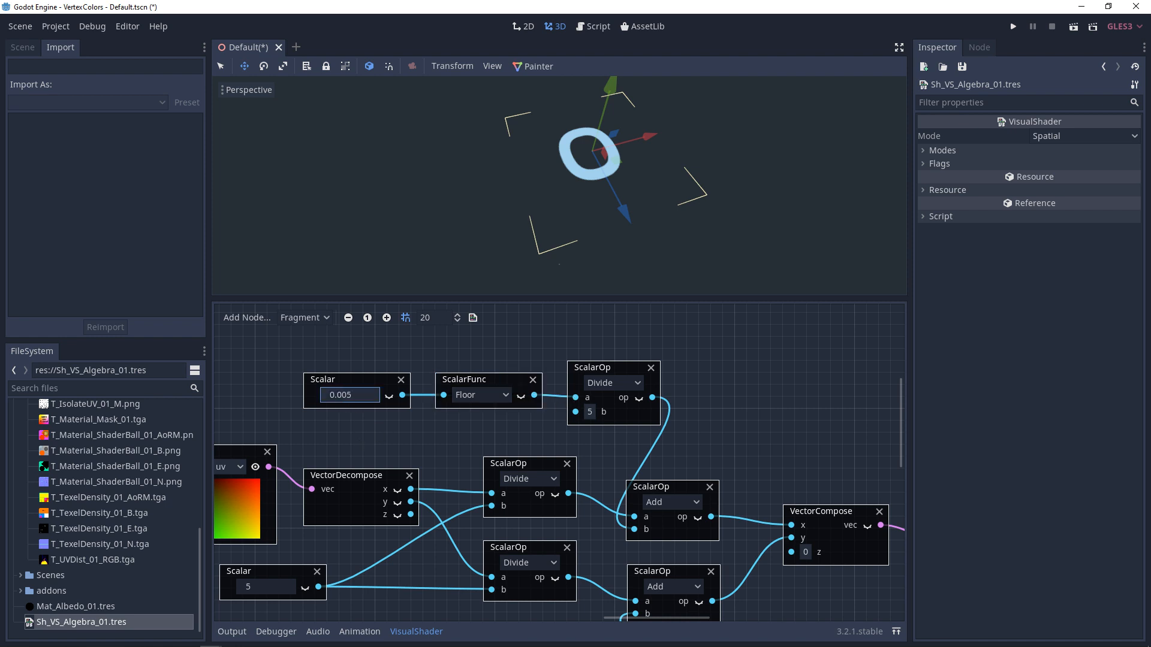
pyautogui.write('0.225')
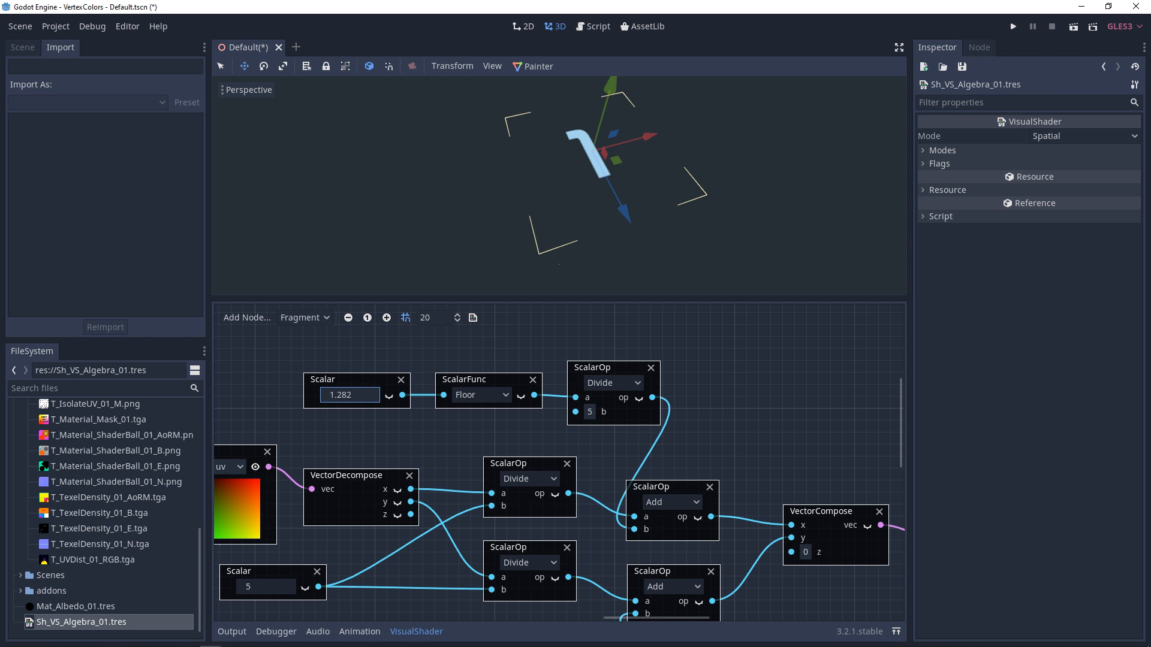
pyautogui.write('2.458')
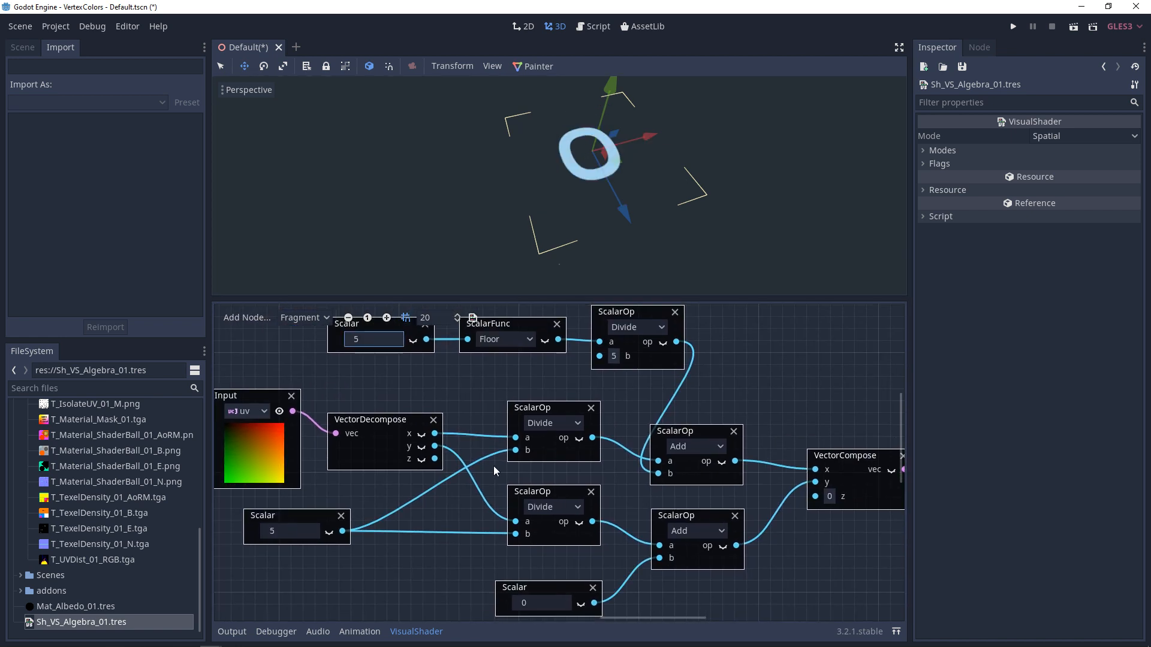
pyautogui.moveTo(395, 359)
pyautogui.write('divi')
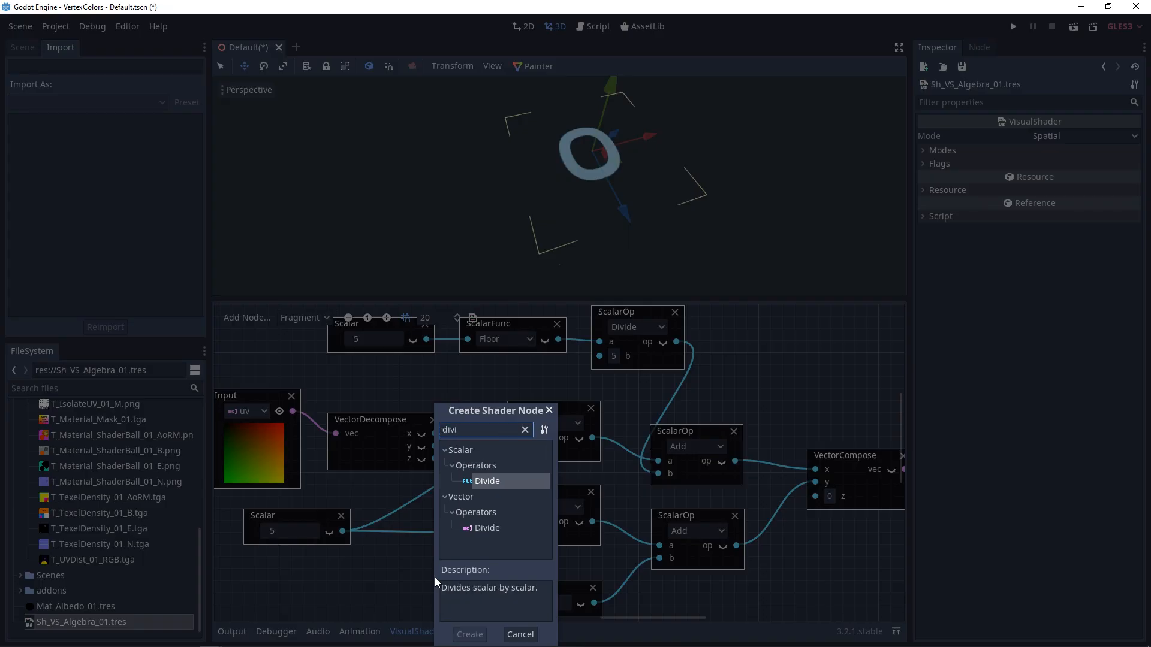
# - Create a scalar Divide node and feed the frame-index Scalar into it
pyautogui.click(469, 634)
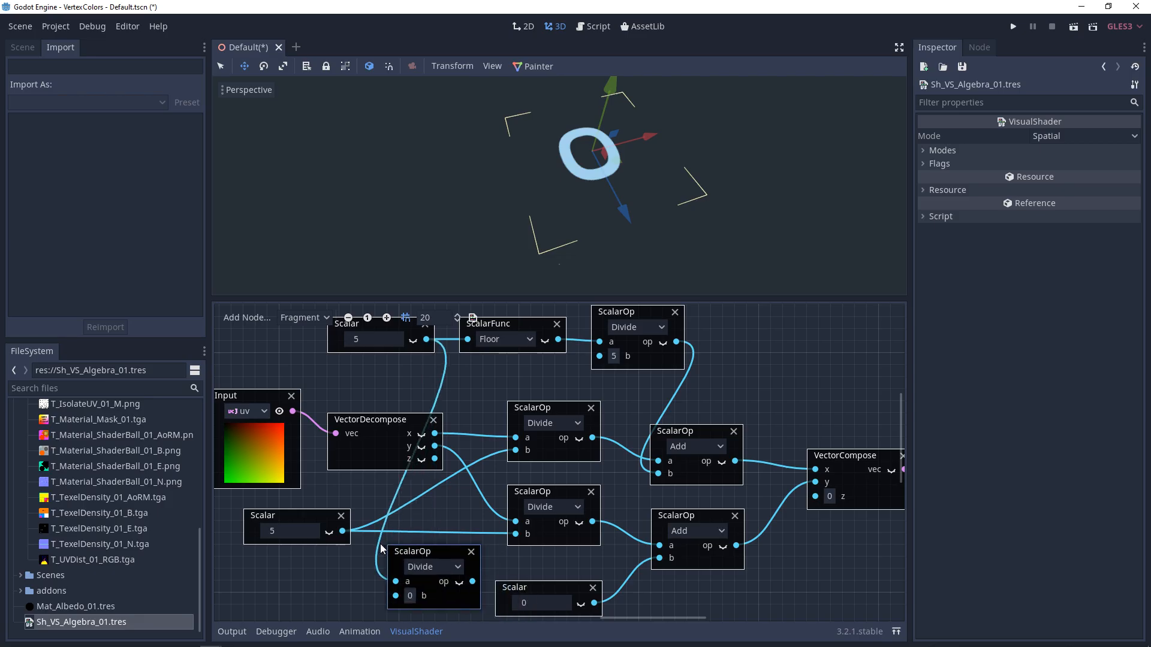
pyautogui.moveTo(341, 532); pyautogui.dragTo(395, 578)
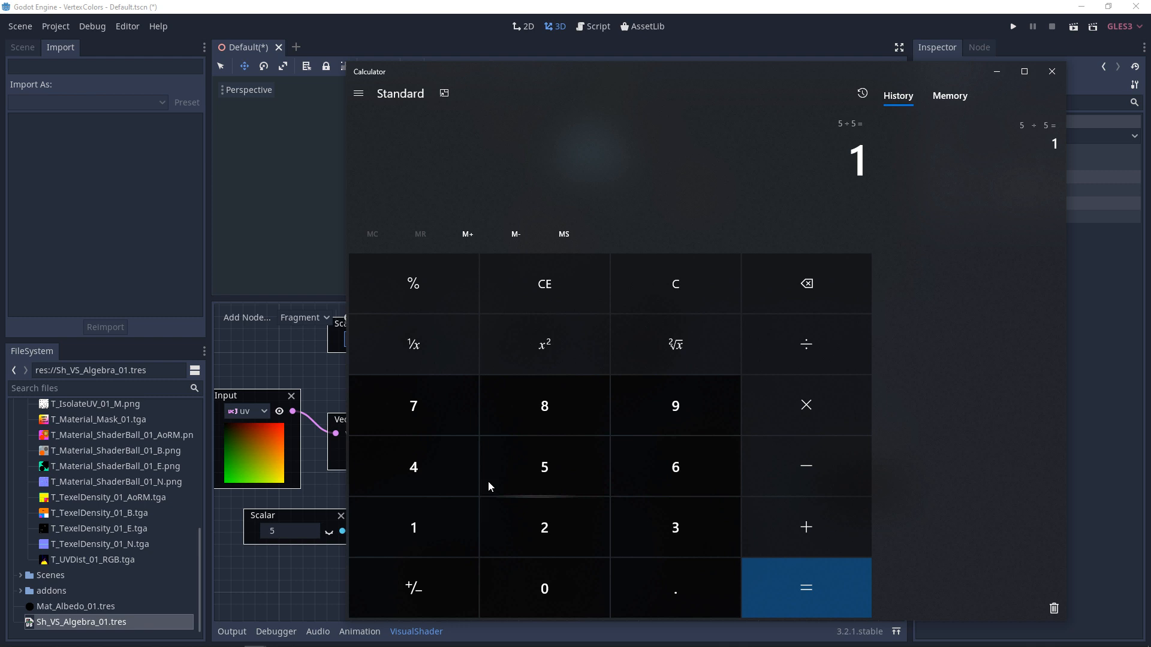
# - Compute 4 ÷ 5 in Calculator
pyautogui.click(805, 588)
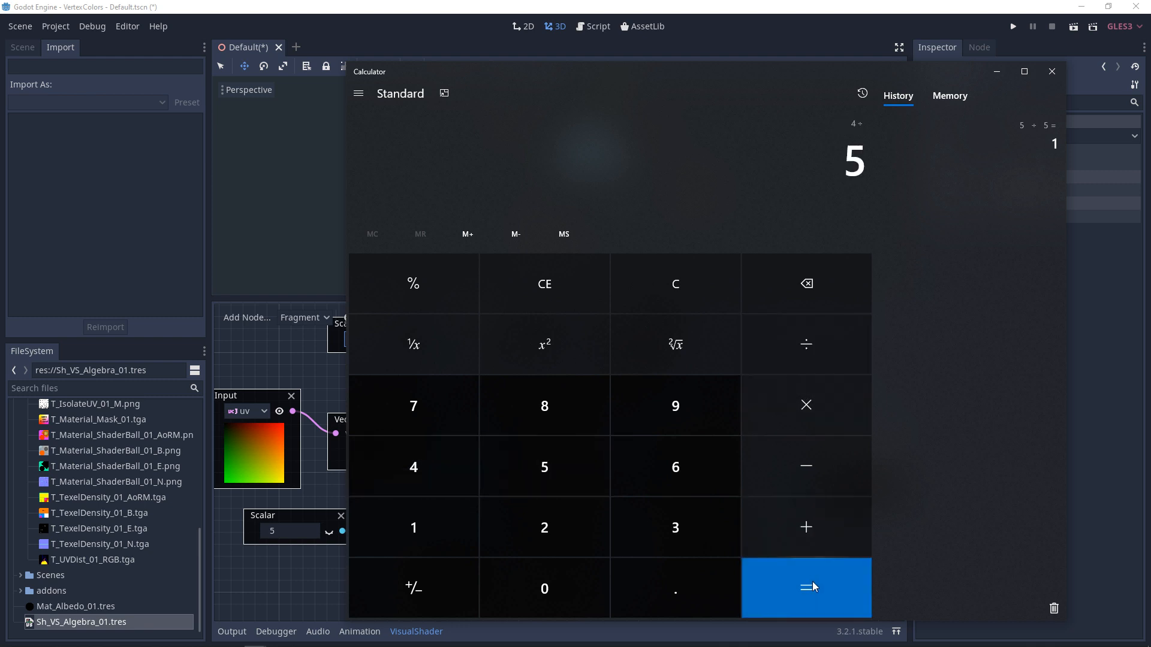
pyautogui.click(1050, 72)
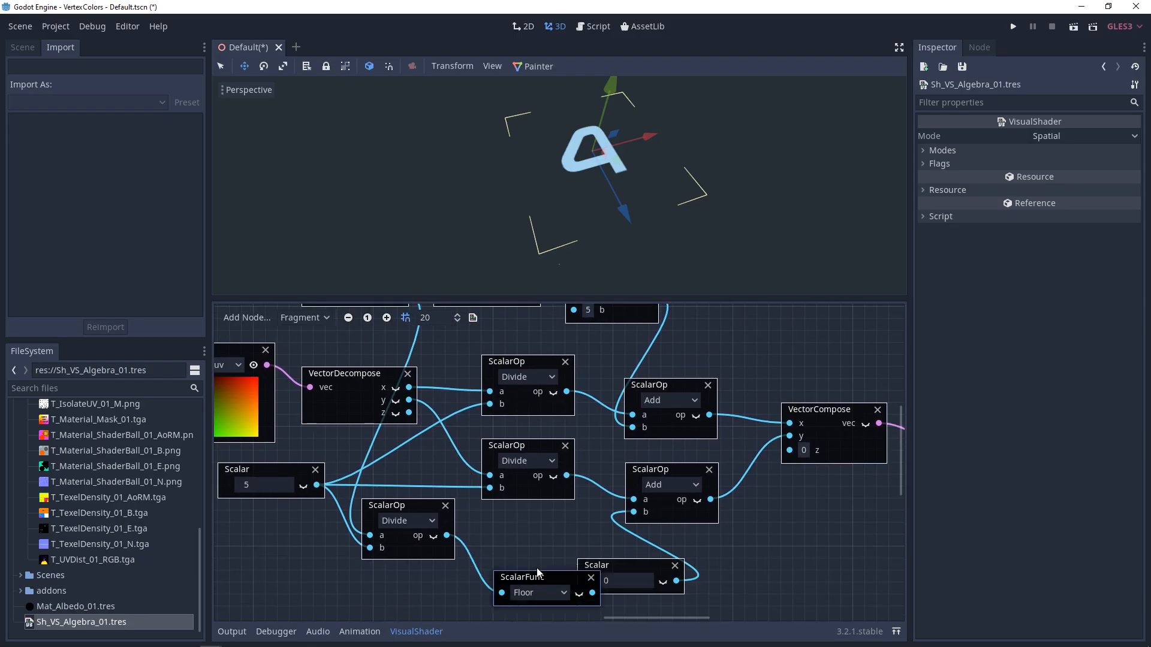
# - Connect the Divide result to the Floor node and place Floor after the divide
pyautogui.moveTo(522, 576); pyautogui.dragTo(522, 529)
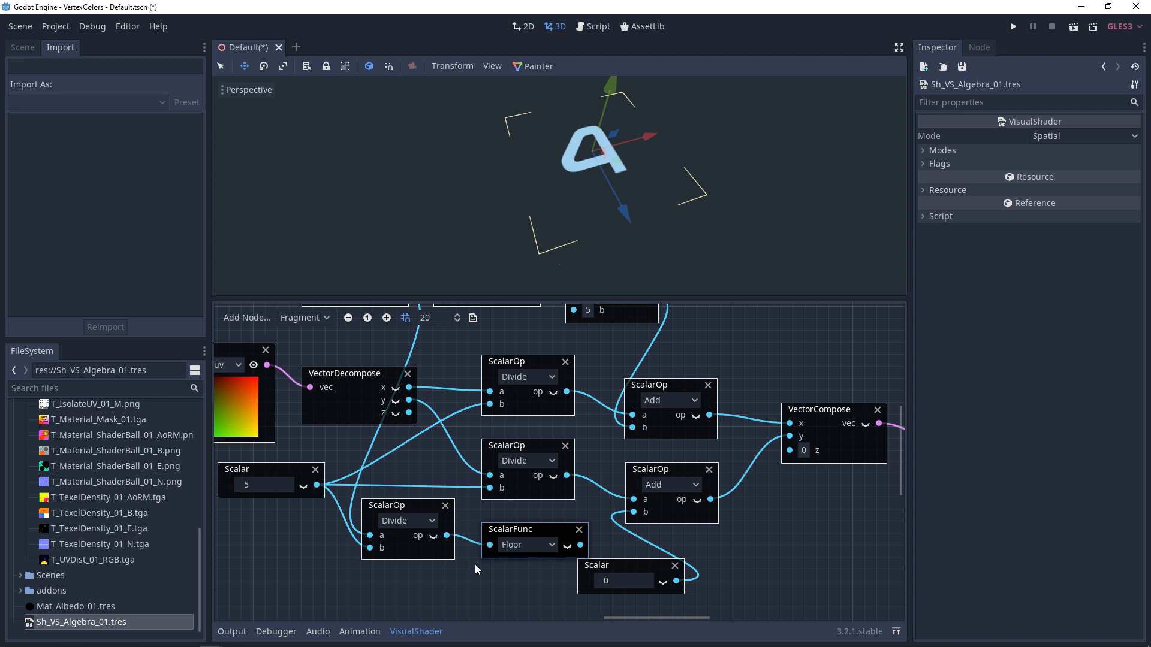
pyautogui.moveTo(598, 565); pyautogui.dragTo(668, 576)
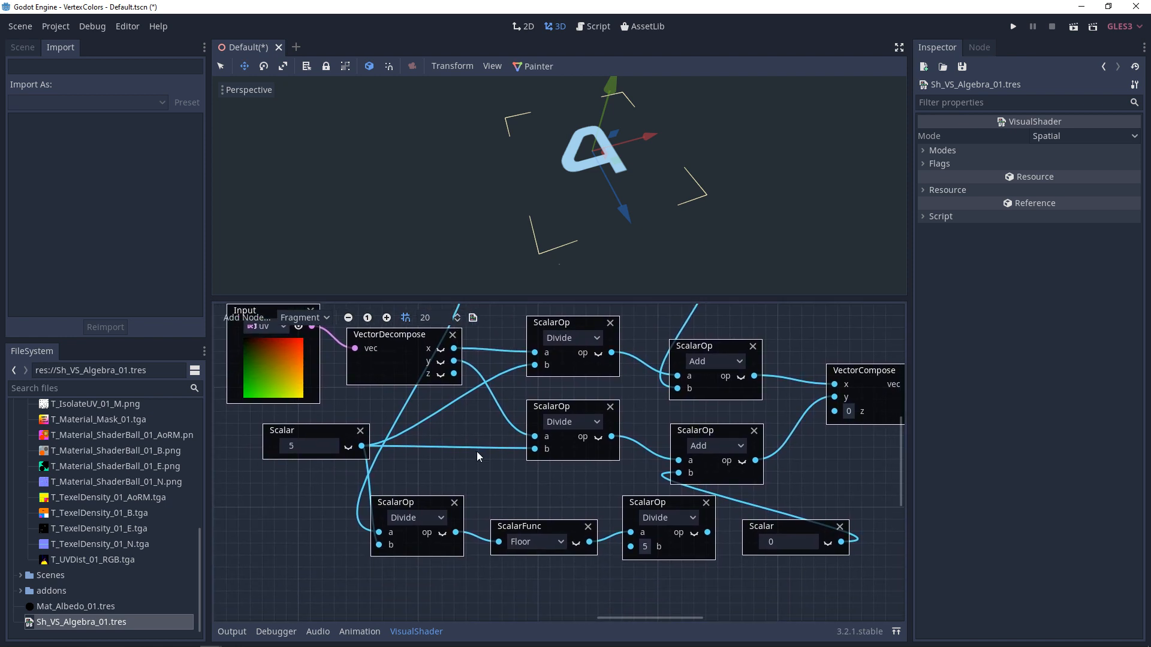
pyautogui.moveTo(504, 483)
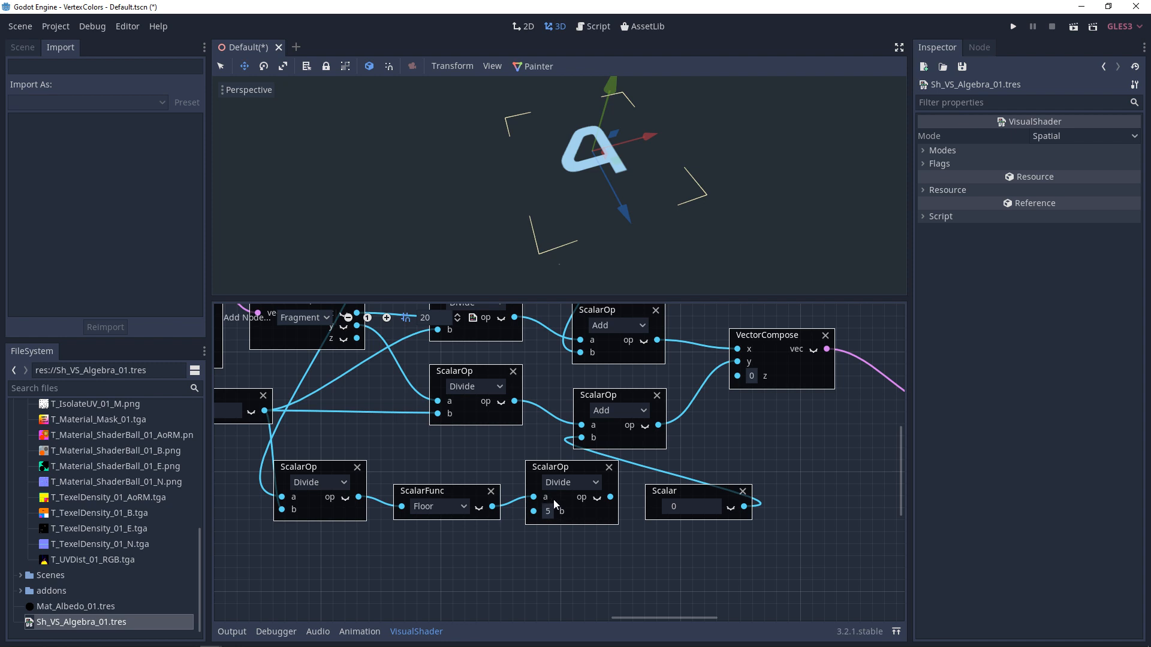
pyautogui.moveTo(566, 529)
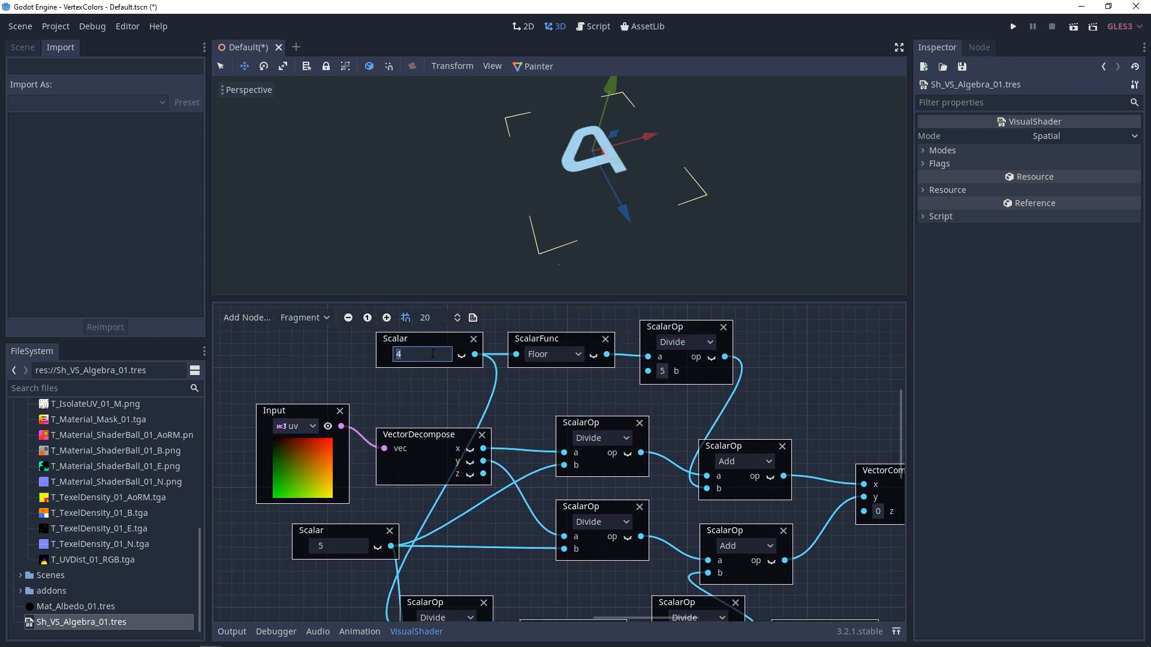
# - Step the frame index through 0, 2, 3 up to 9, then begin adding a shader node
pyautogui.write('0')
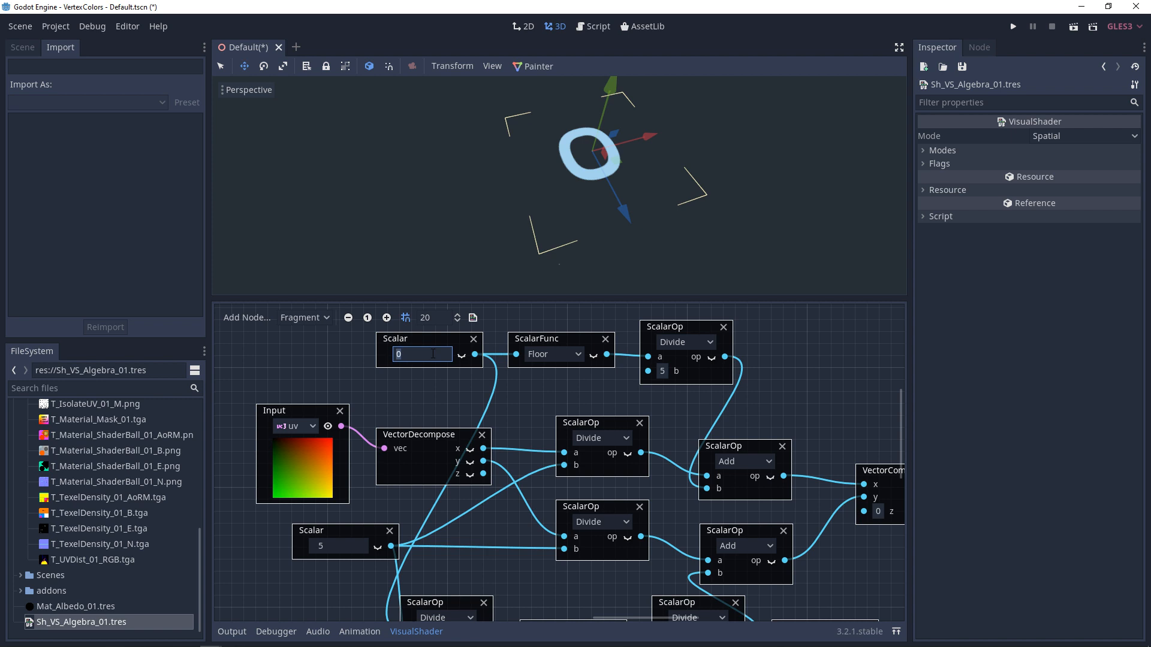
pyautogui.write('2')
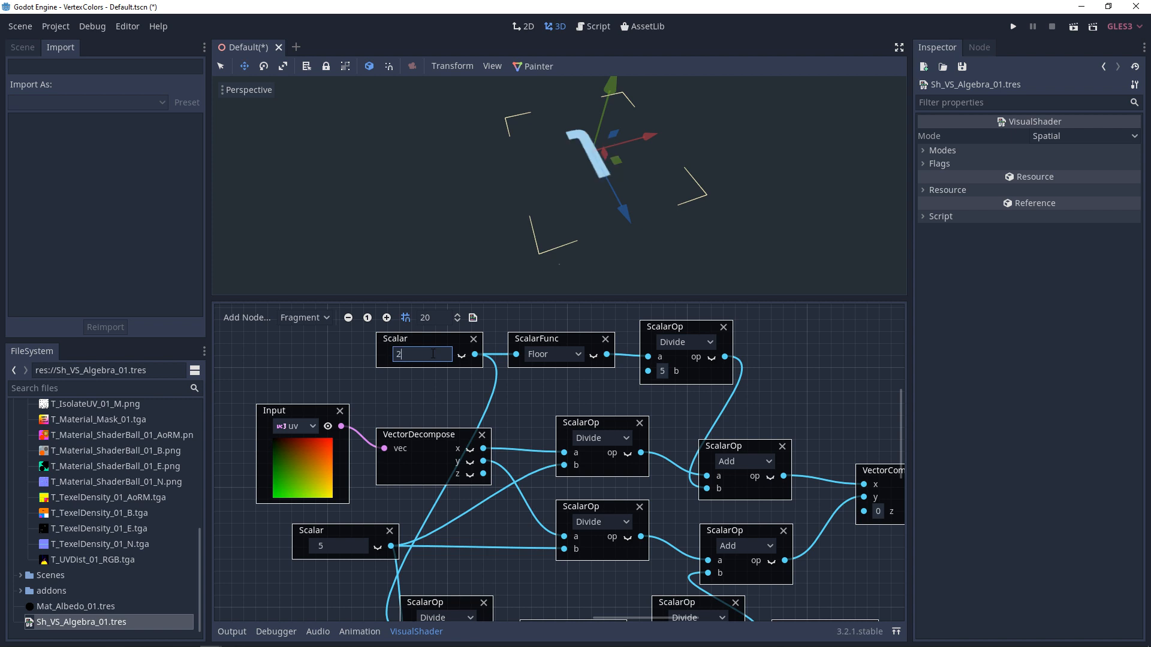
pyautogui.write('3')
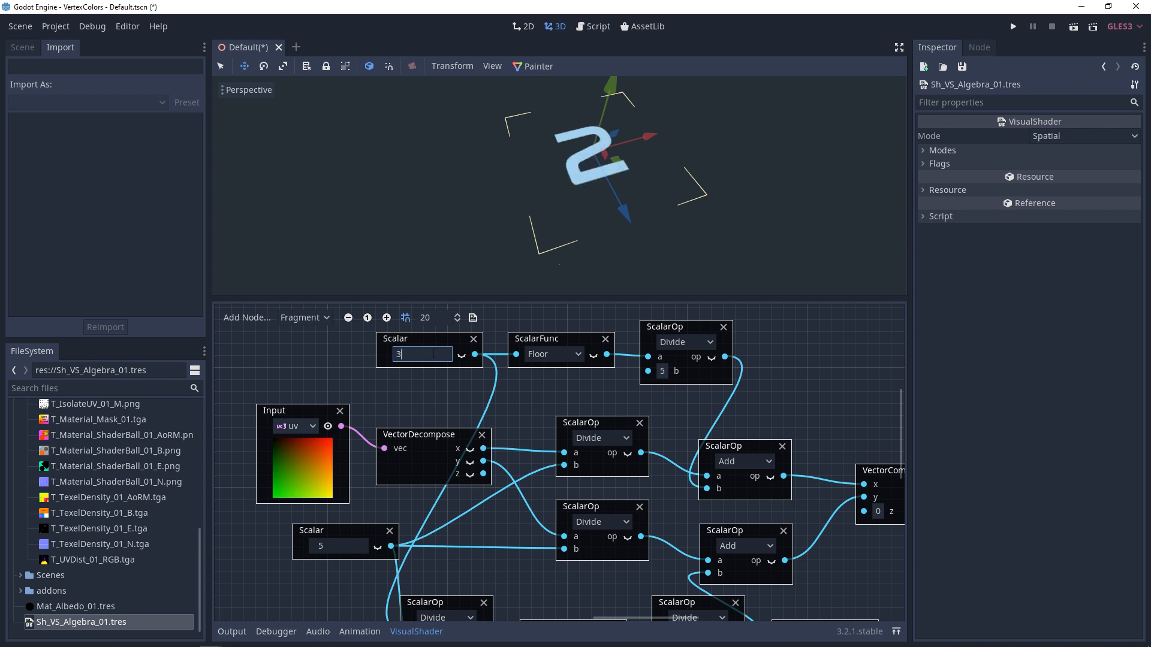
pyautogui.write('4')
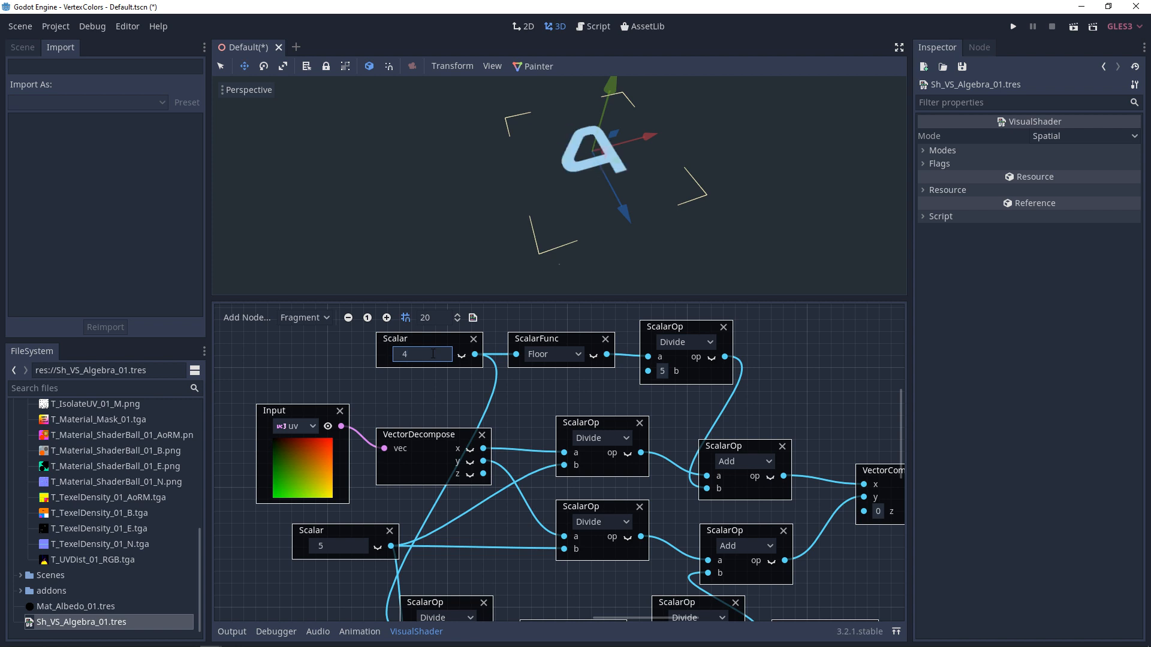
pyautogui.write('5')
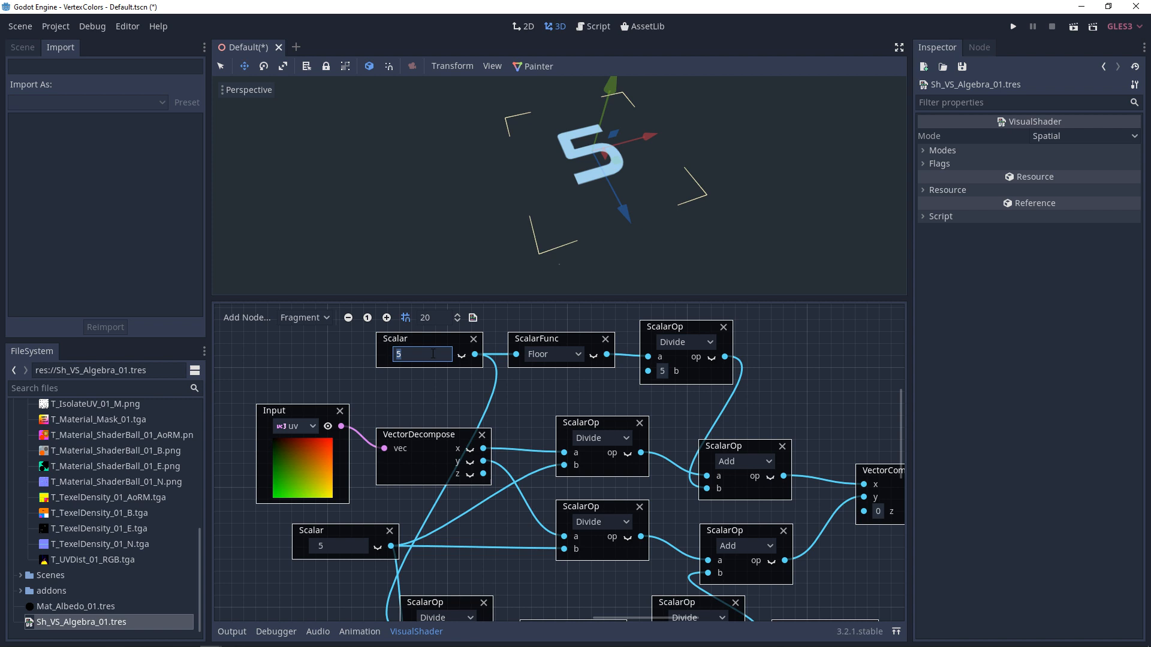
pyautogui.write('6')
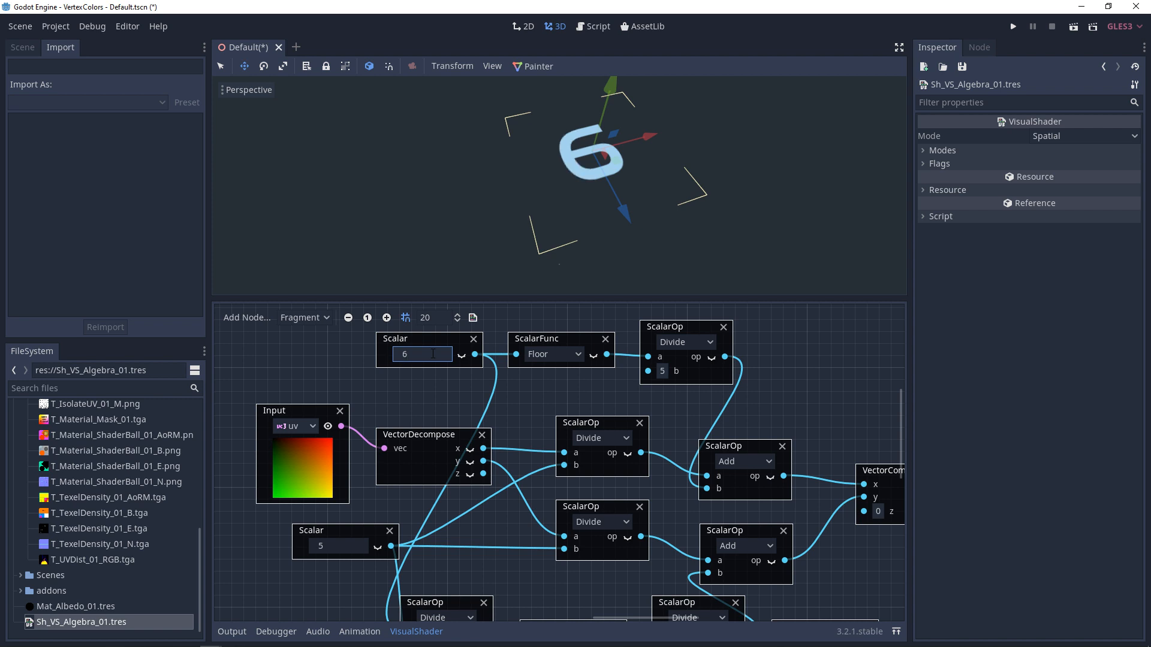
pyautogui.write('7')
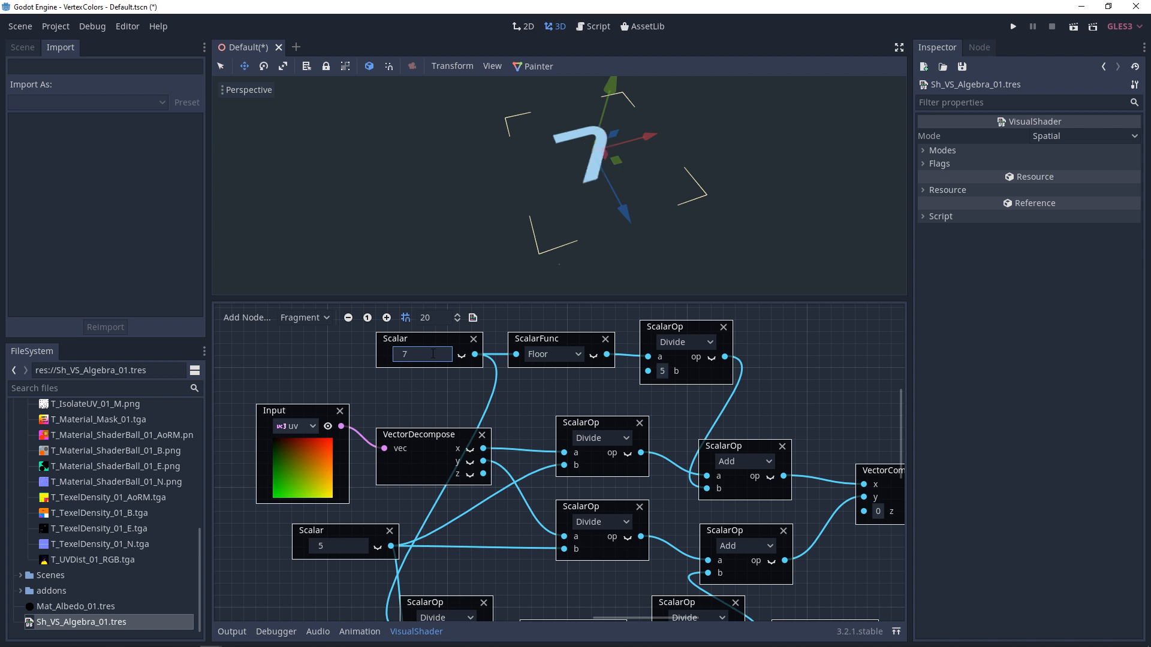
pyautogui.write('8')
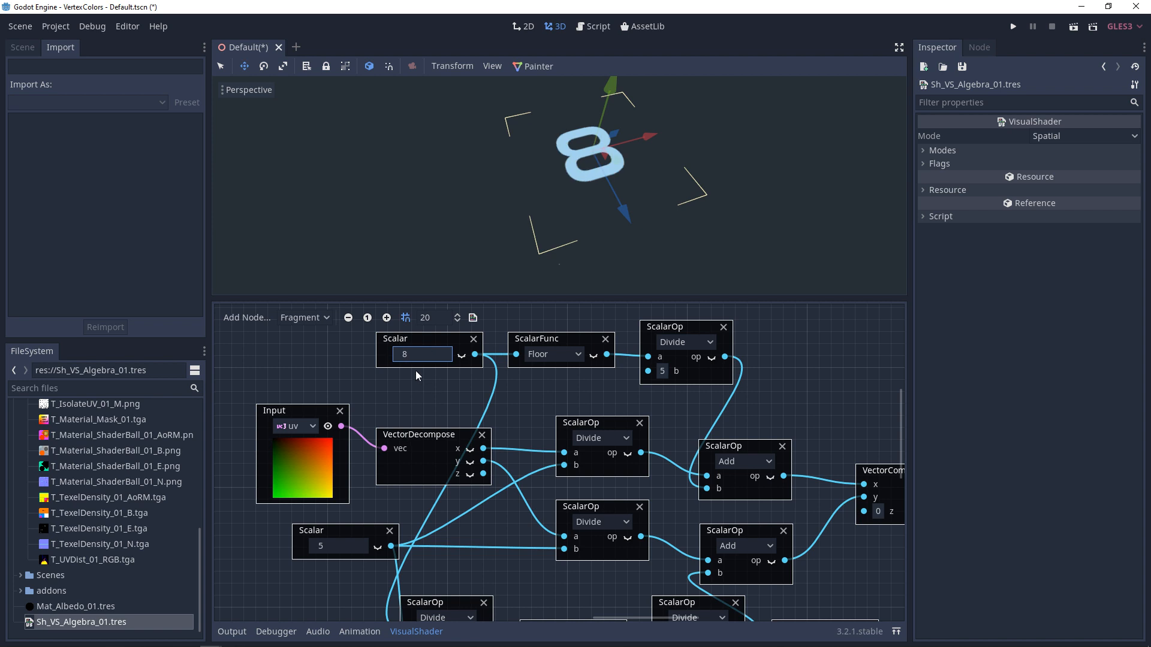
pyautogui.write('9')
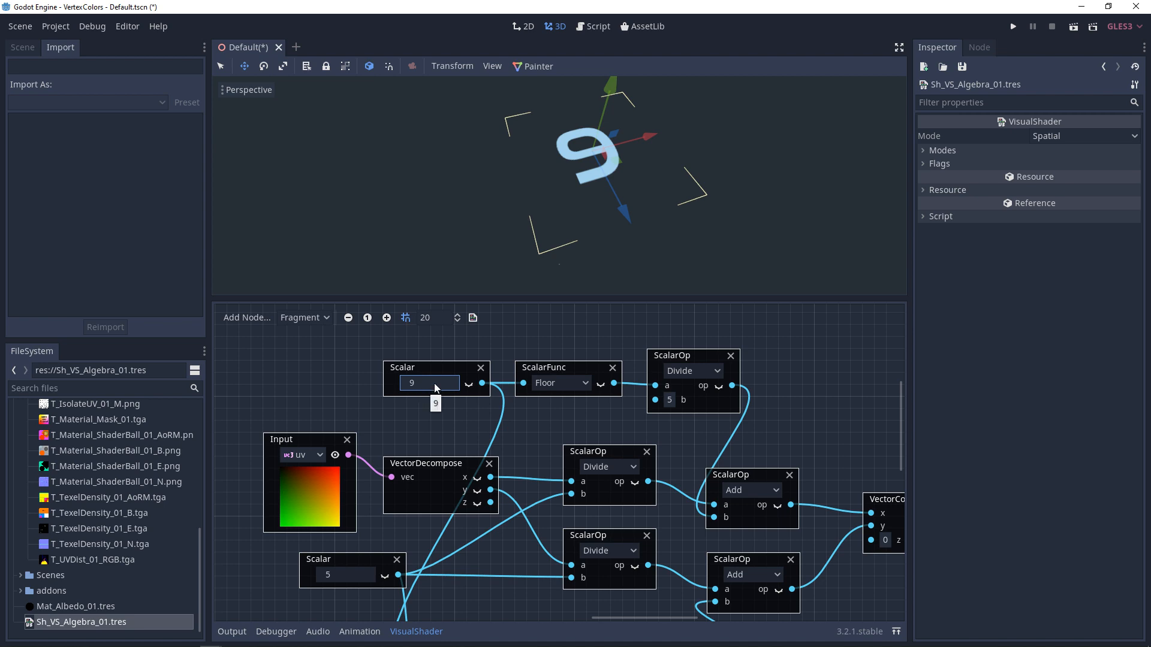
pyautogui.click(246, 317)
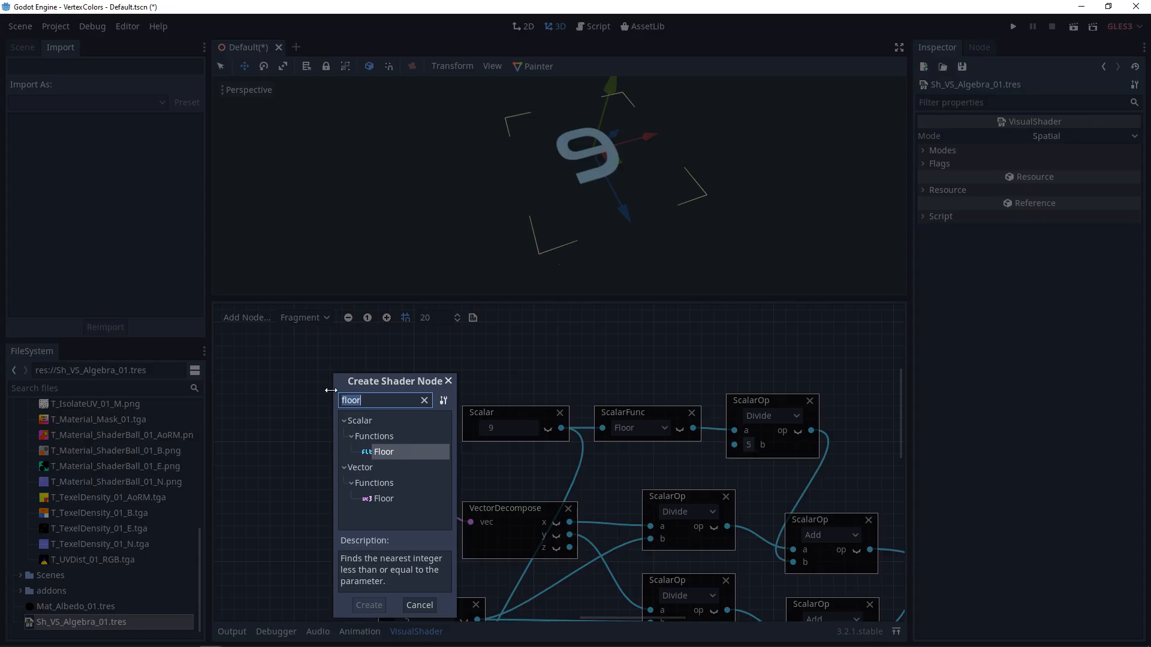